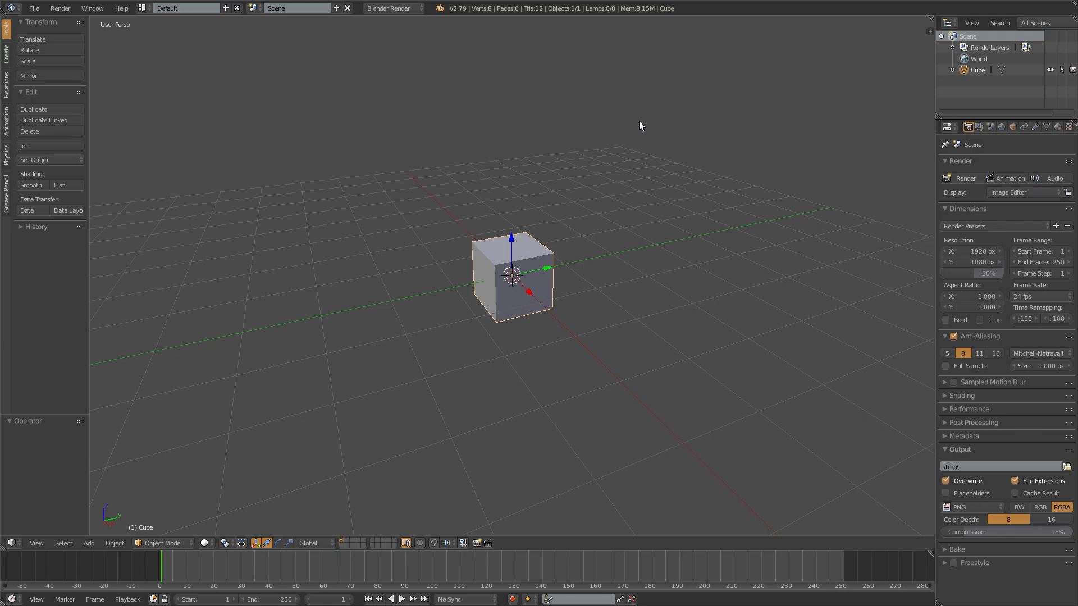
pyautogui.moveTo(400, 511)
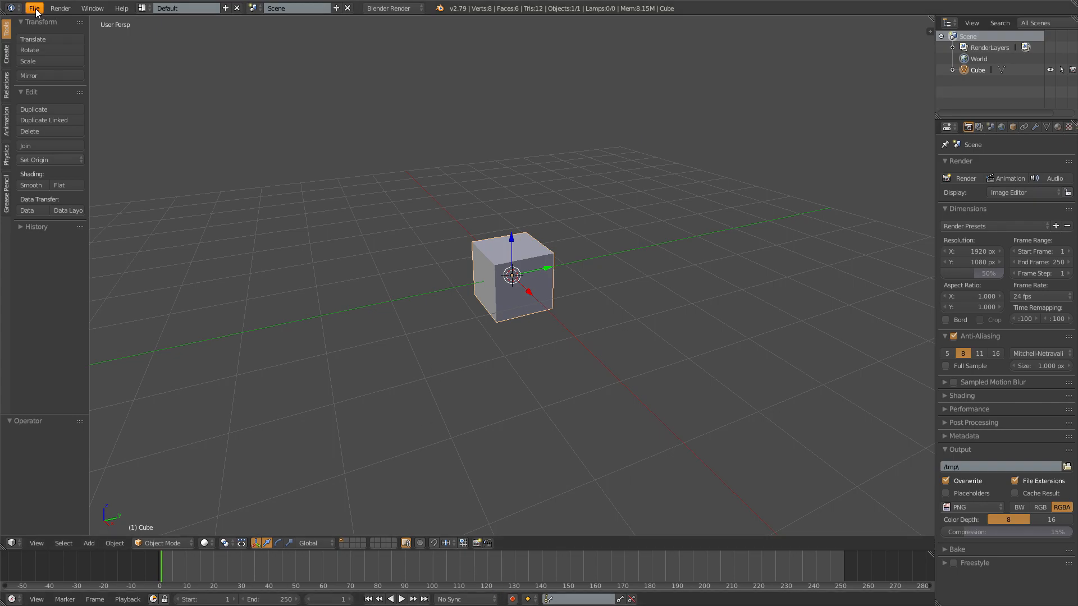
# Step: Open the fps_arms_mesh .blend file from the MELEE saves folder
pyautogui.click(33, 7)
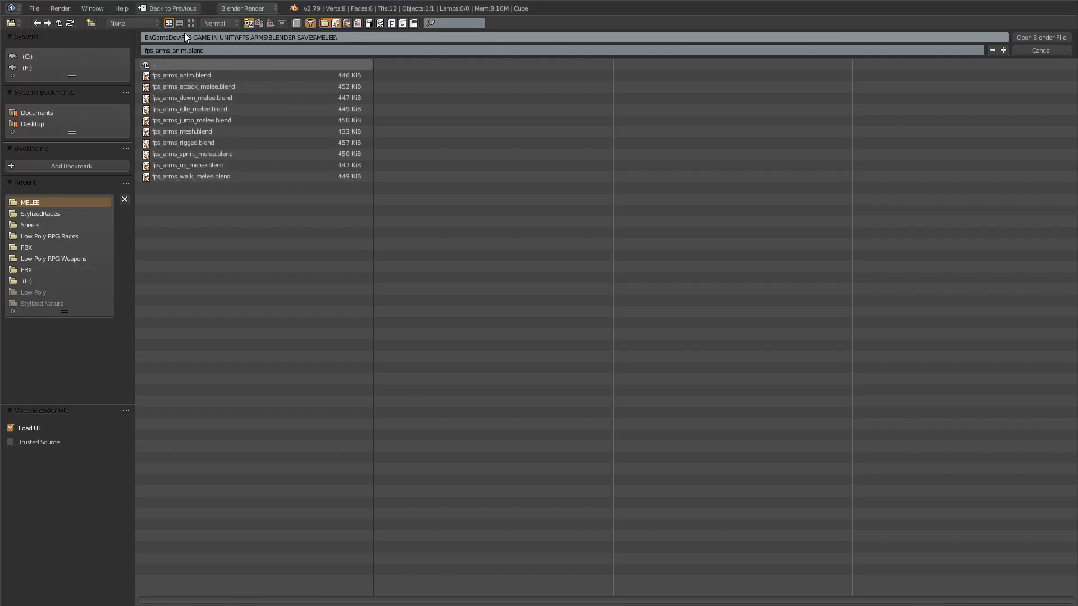
pyautogui.click(180, 75)
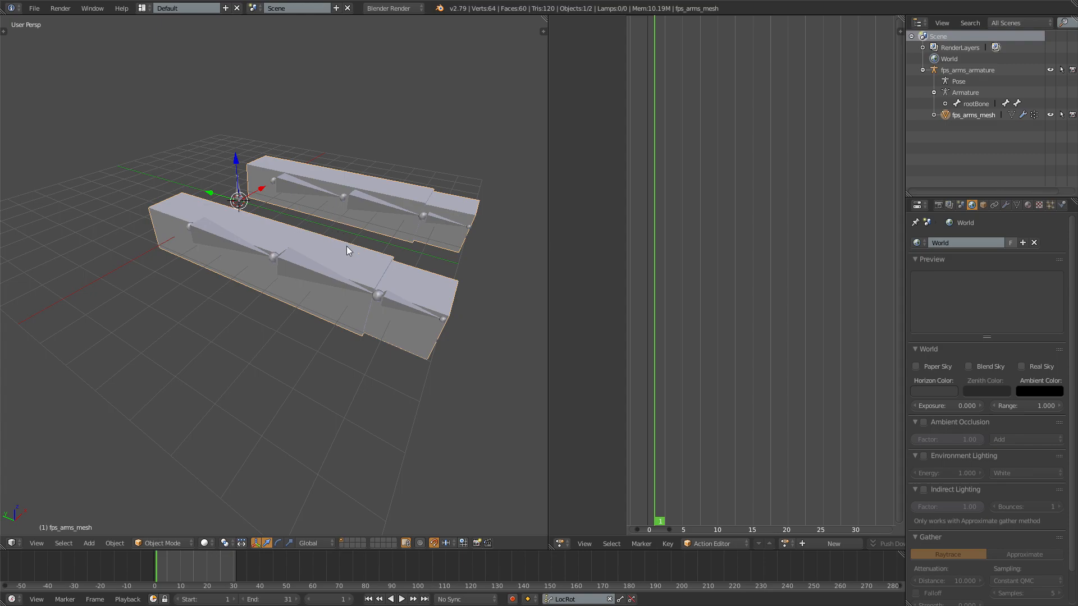
pyautogui.moveTo(327, 210)
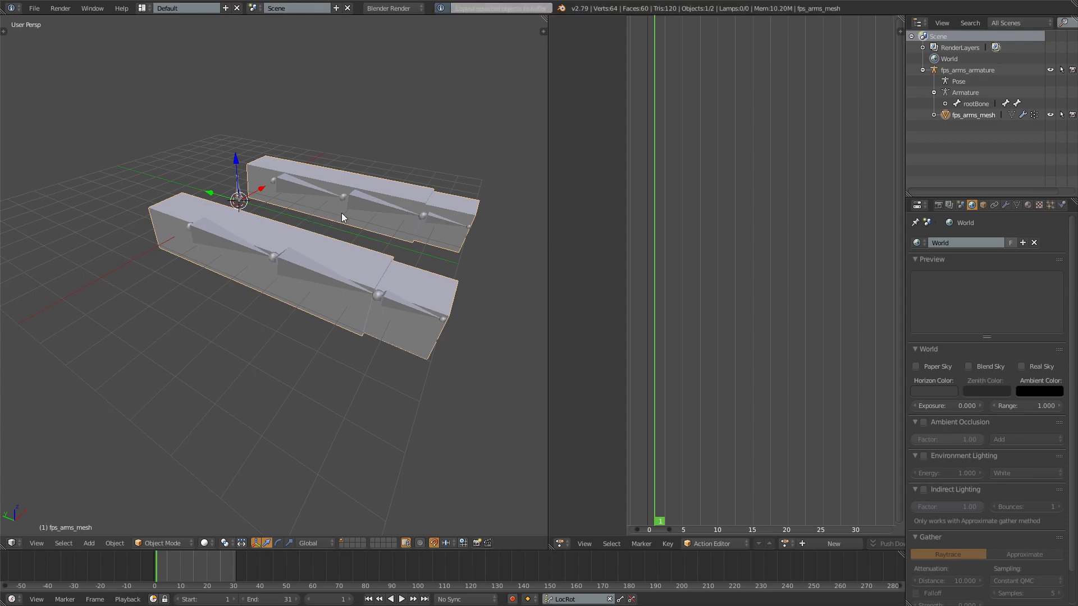
pyautogui.click(33, 7)
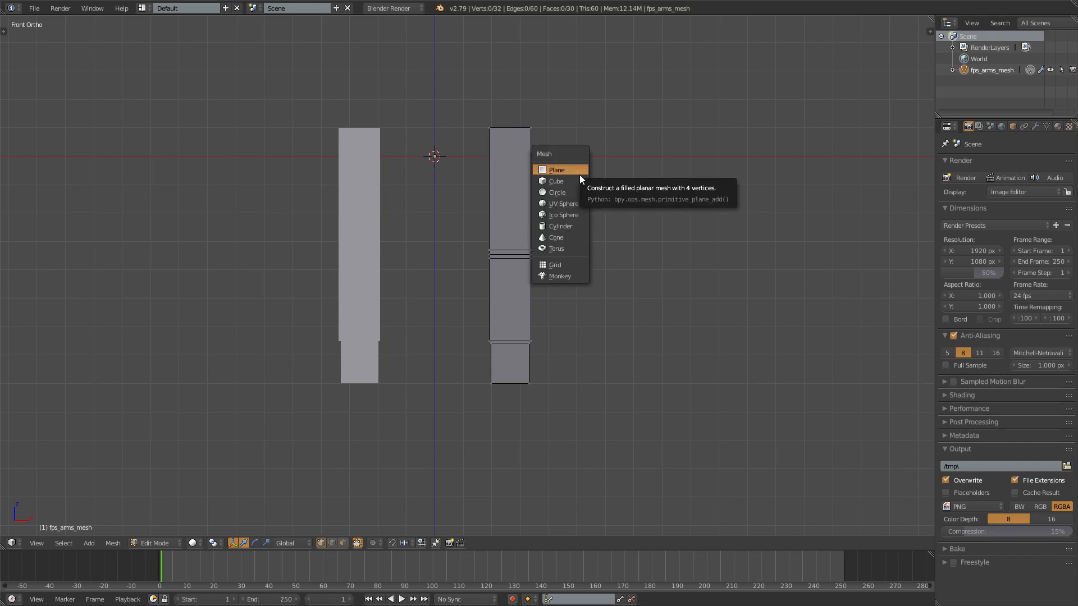
# Step: Add a plane between the two arm meshes and scale it up as the chest
pyautogui.click(556, 169)
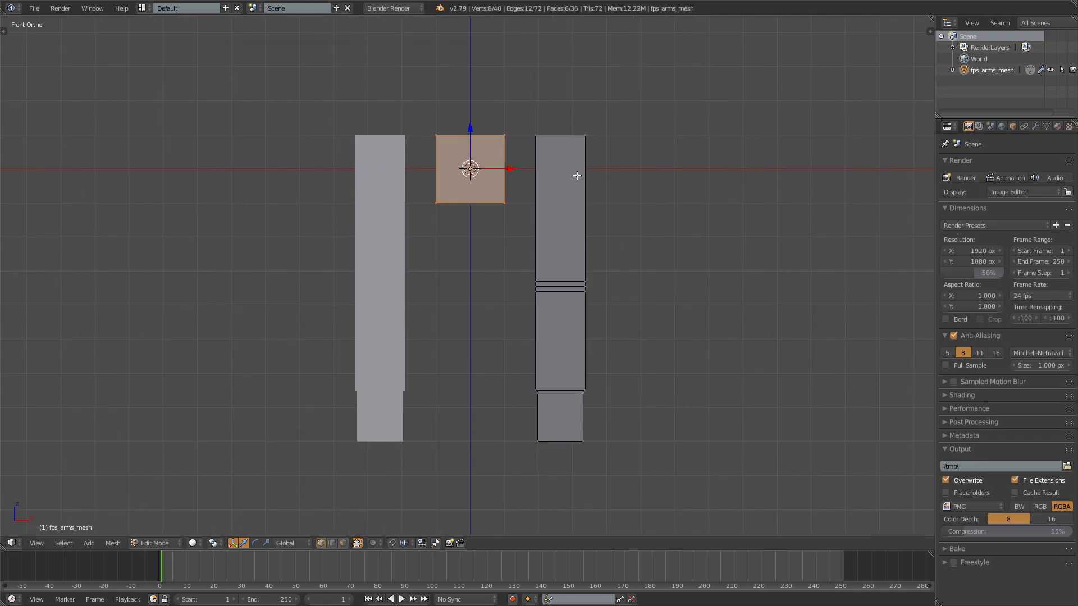
pyautogui.moveTo(684, 187)
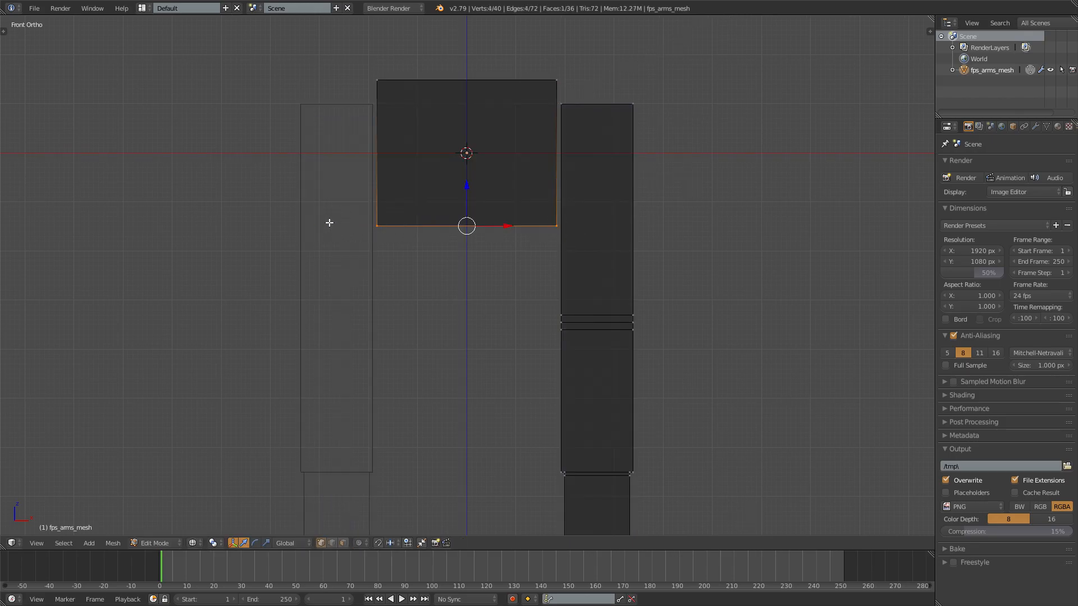
pyautogui.moveTo(279, 248)
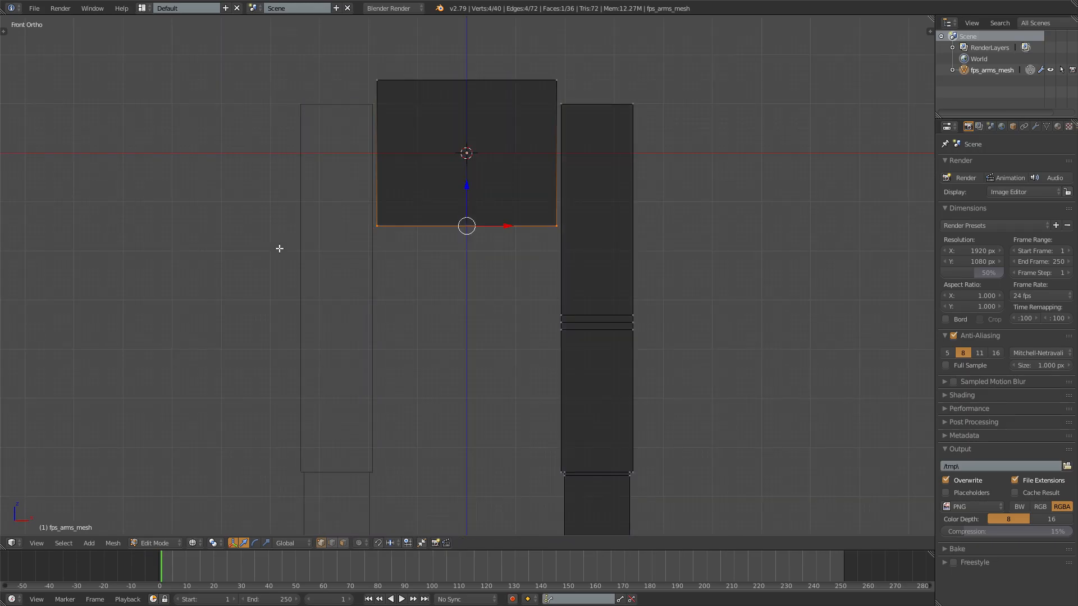
pyautogui.moveTo(578, 219)
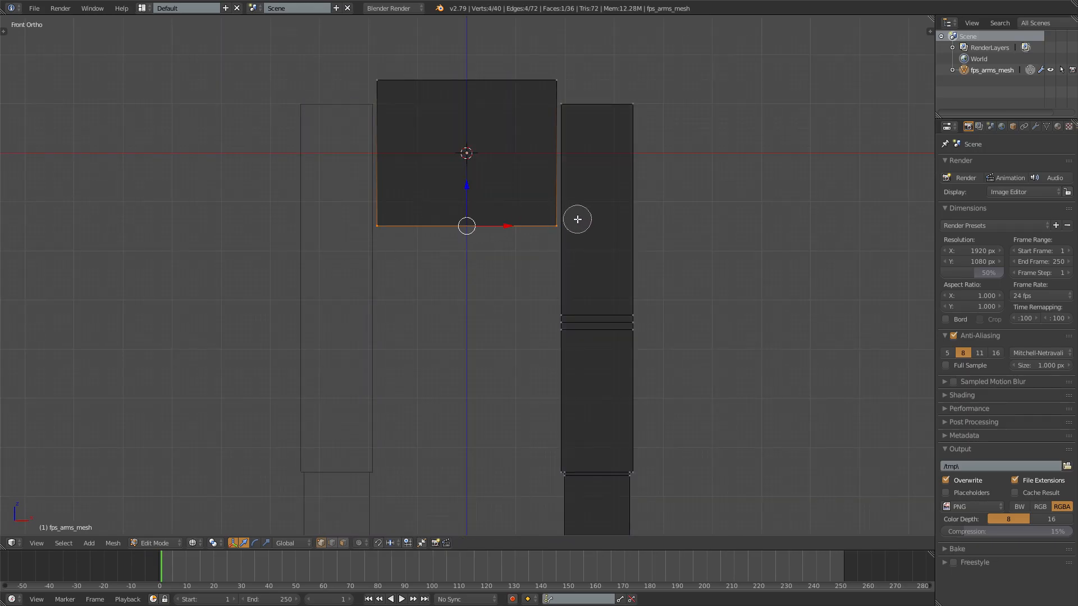
pyautogui.scroll(-3)
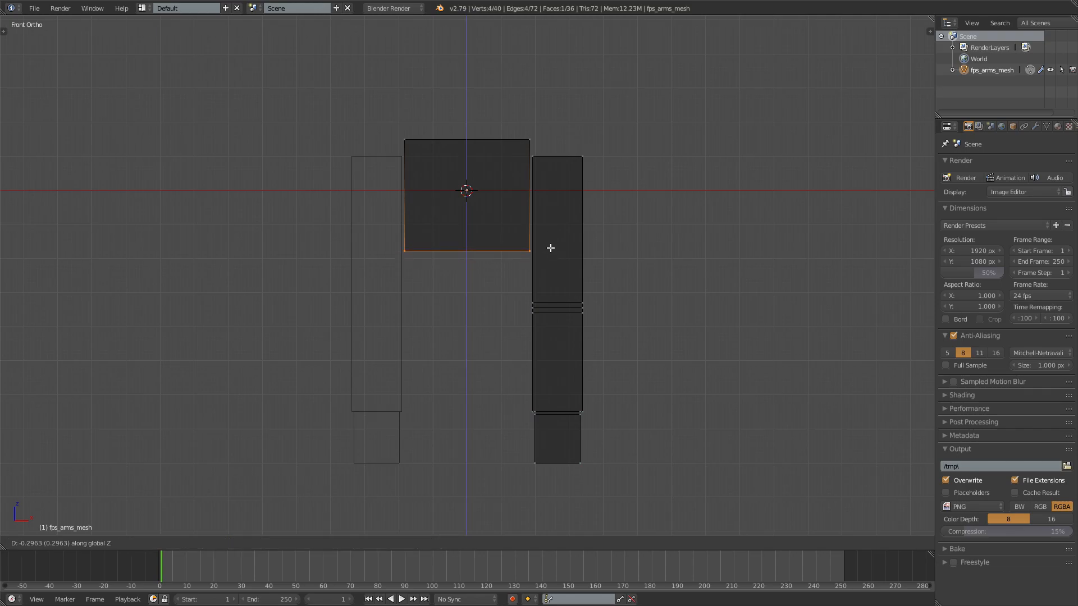
pyautogui.moveTo(560, 261)
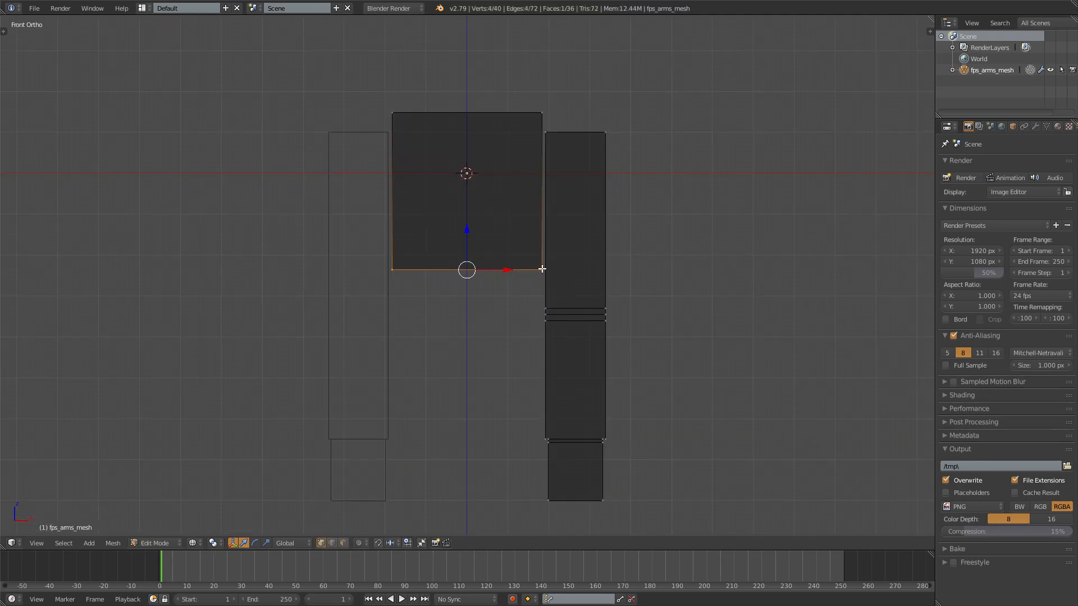
pyautogui.moveTo(543, 109)
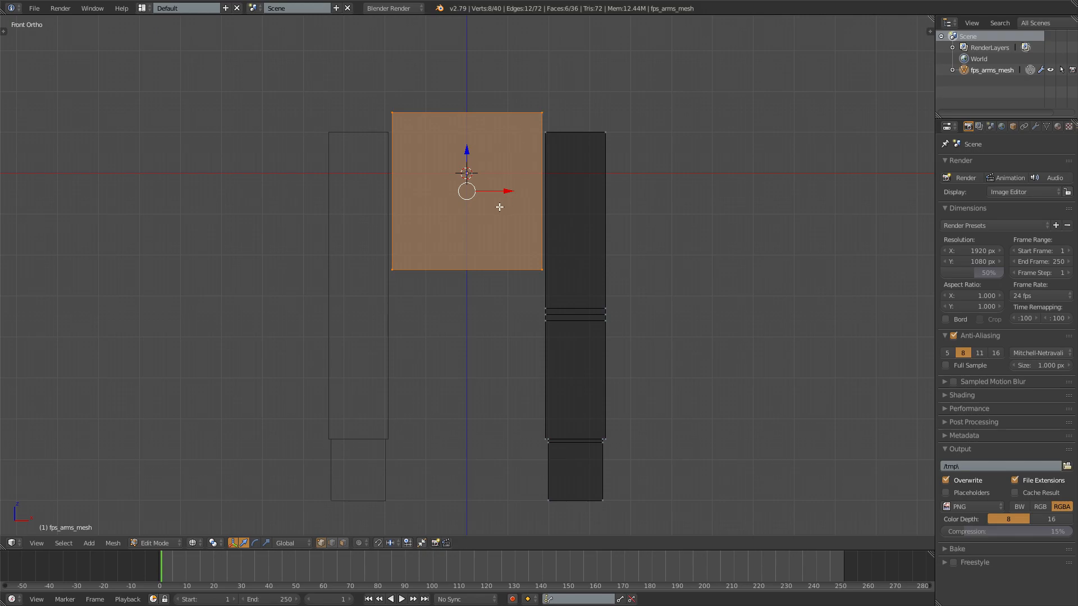
pyautogui.moveTo(534, 116)
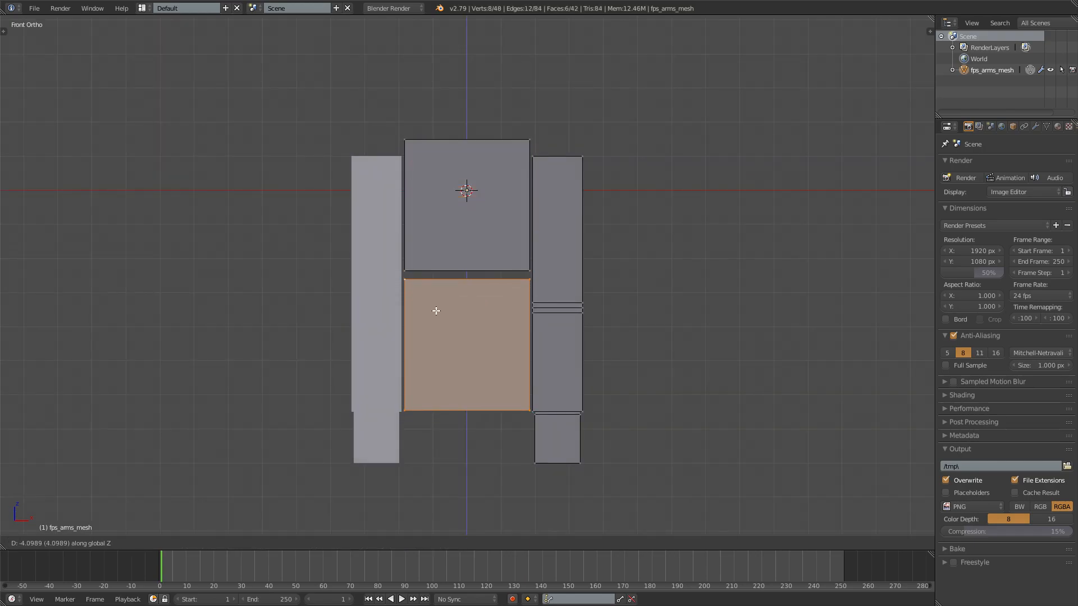
pyautogui.moveTo(649, 266)
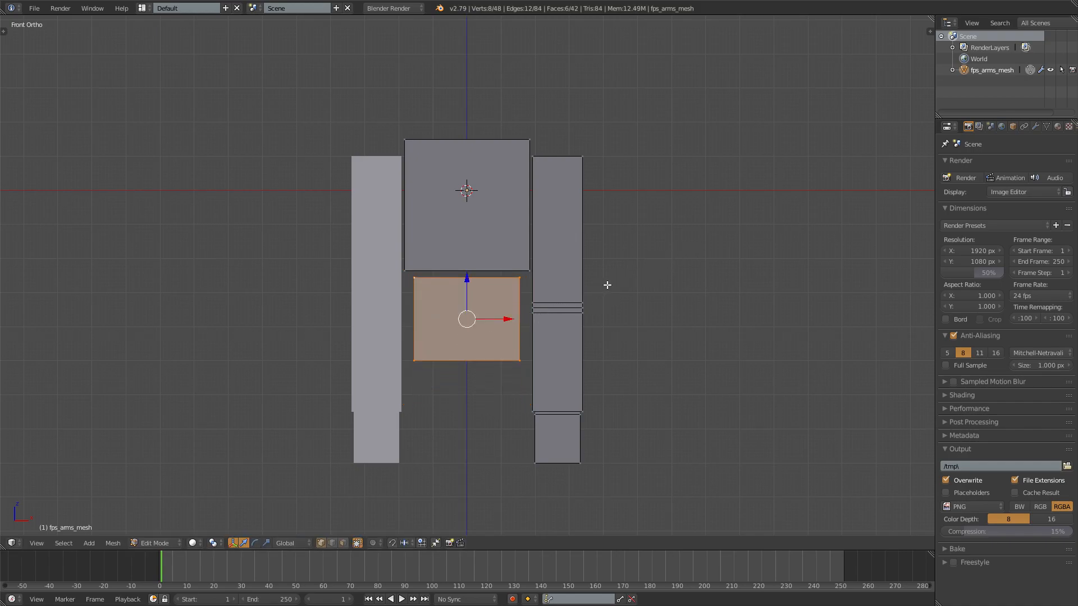
# Step: Check the smaller lower-body block extruded under the chest and select its face
pyautogui.press('Tab')
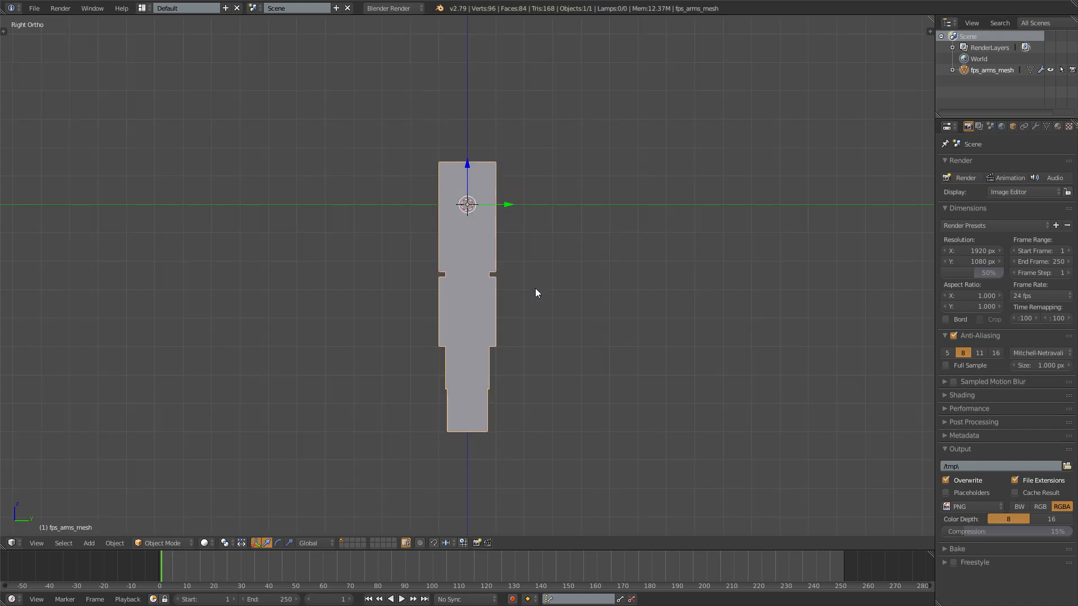
pyautogui.press('Tab')
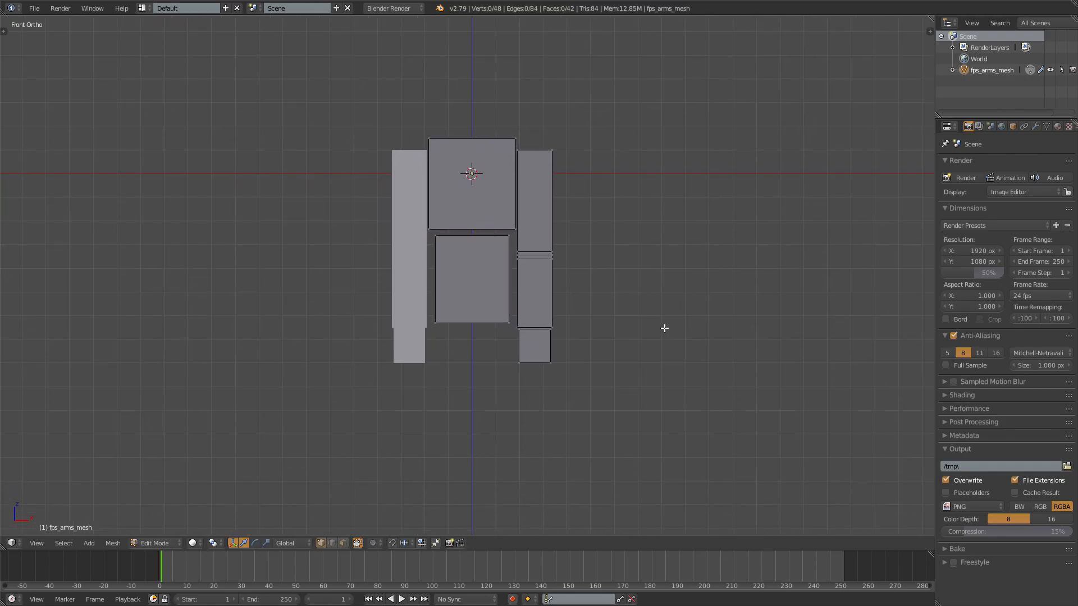
pyautogui.click(508, 324)
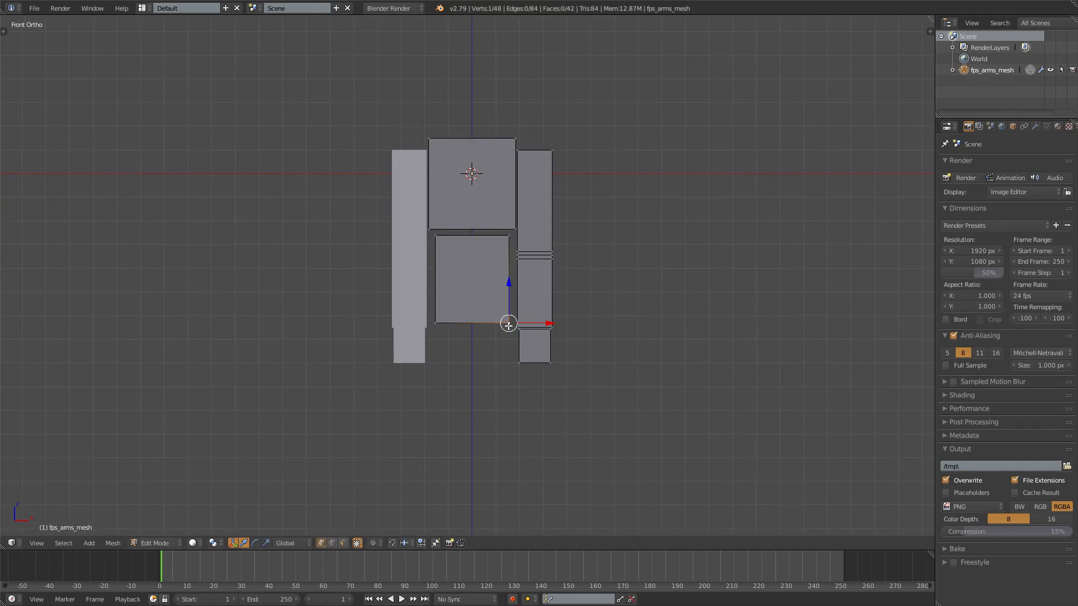
pyautogui.click(472, 278)
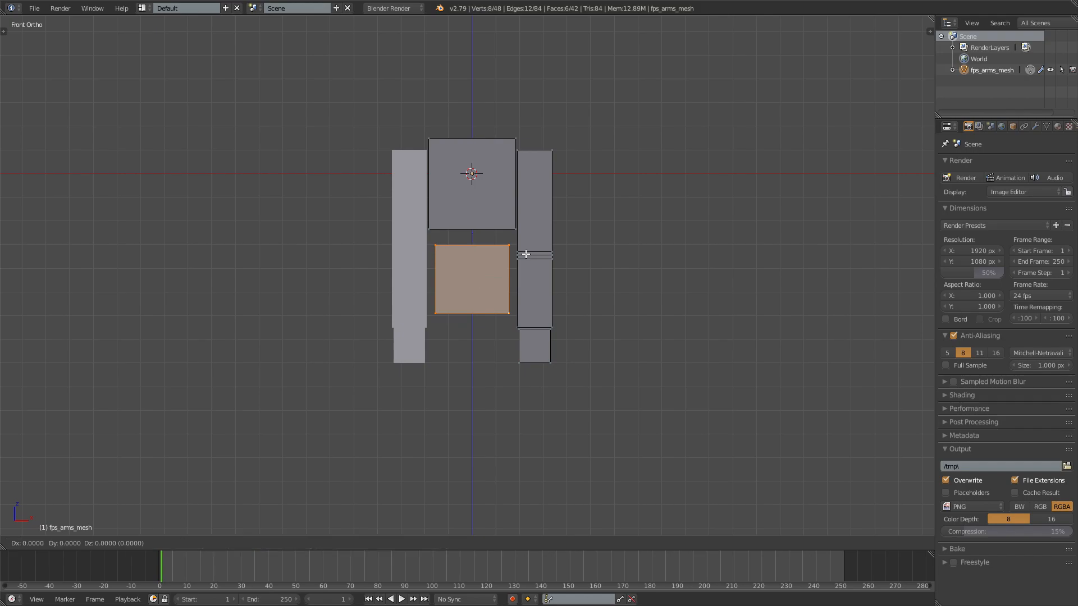
pyautogui.press('Tab')
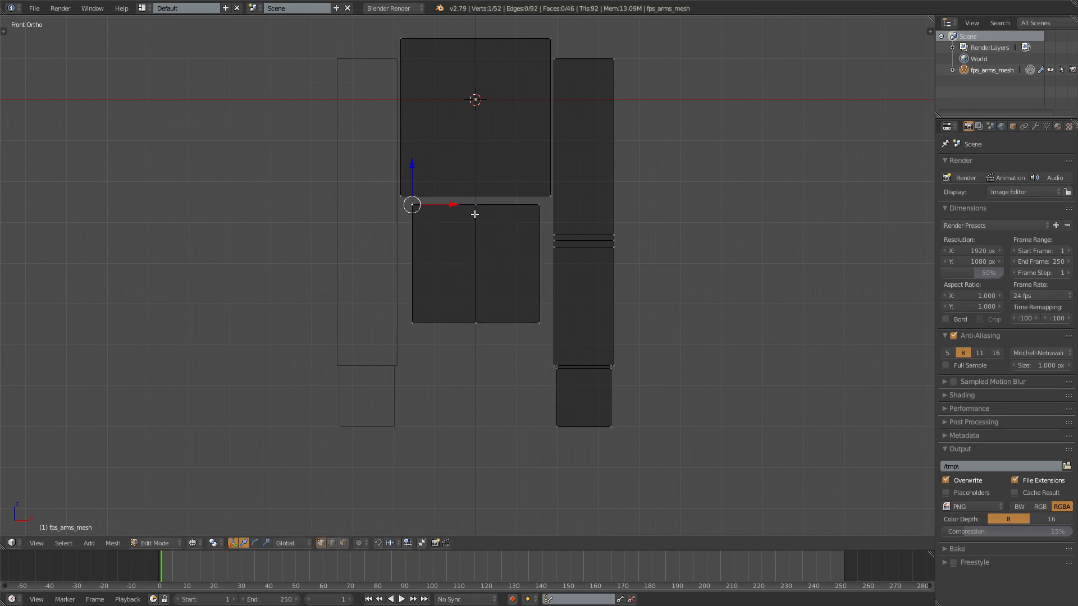
pyautogui.moveTo(418, 252)
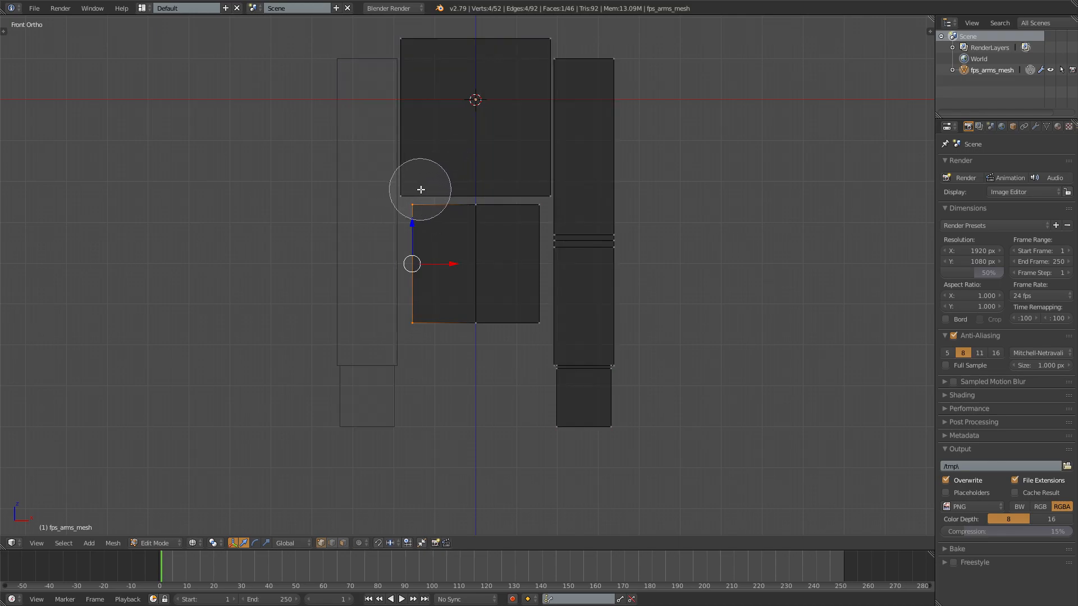
# Step: Delete the left-half vertices of the lower torso block
pyautogui.press('x')
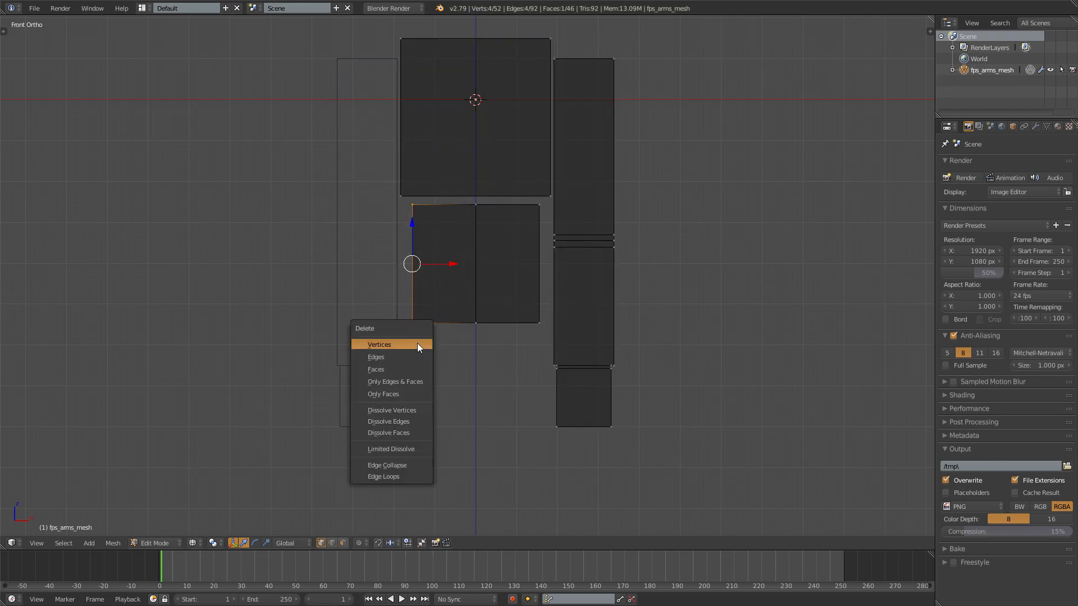
pyautogui.click(380, 345)
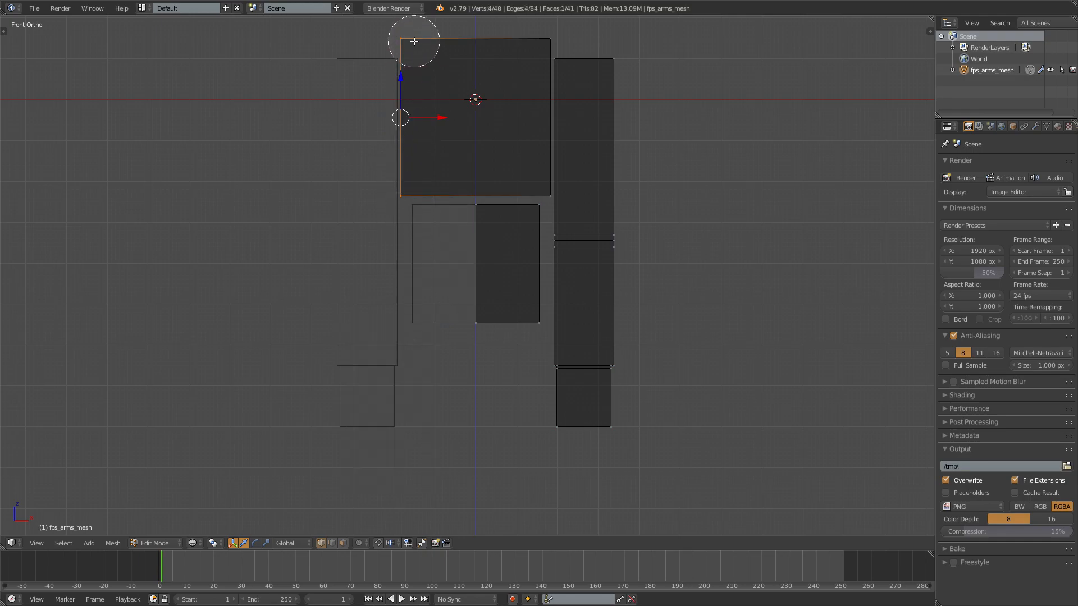
pyautogui.moveTo(475, 49)
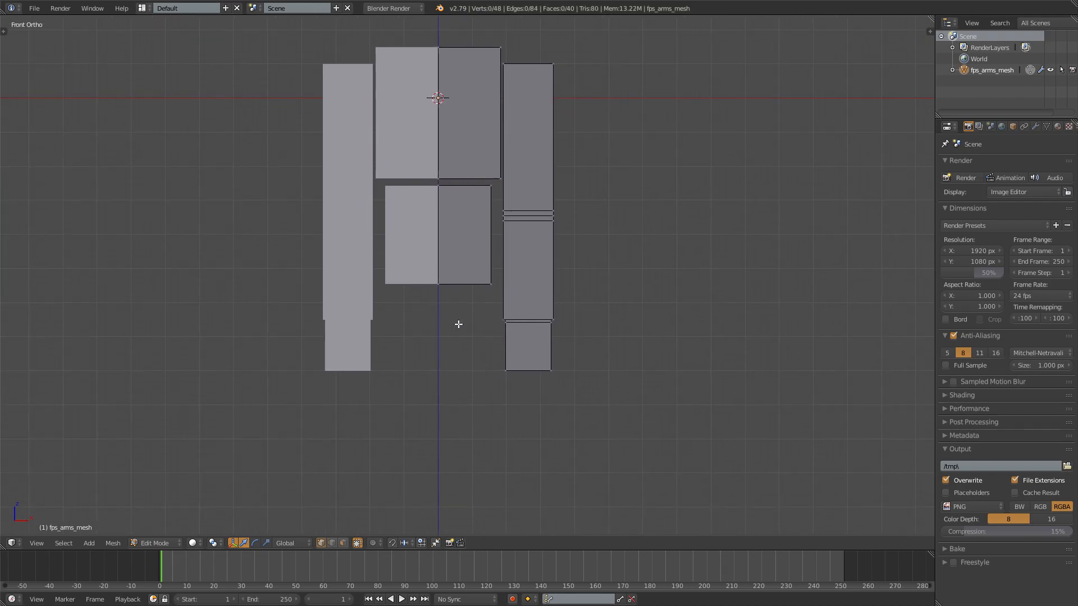
# Step: Scale down a square leg block below the lower torso, mirrored to the left side
pyautogui.click(438, 98)
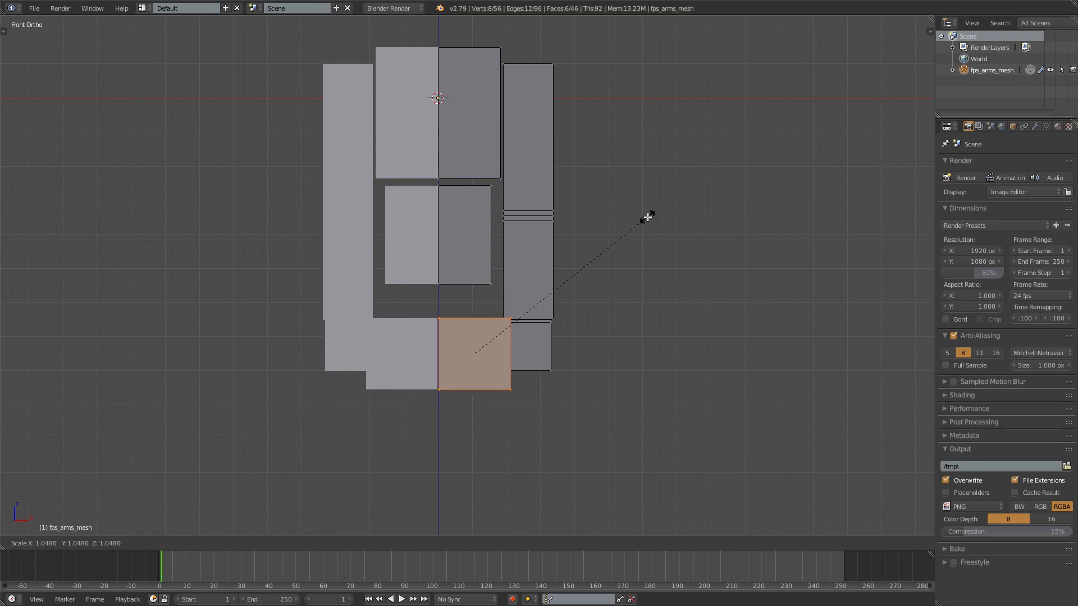
pyautogui.press('z')
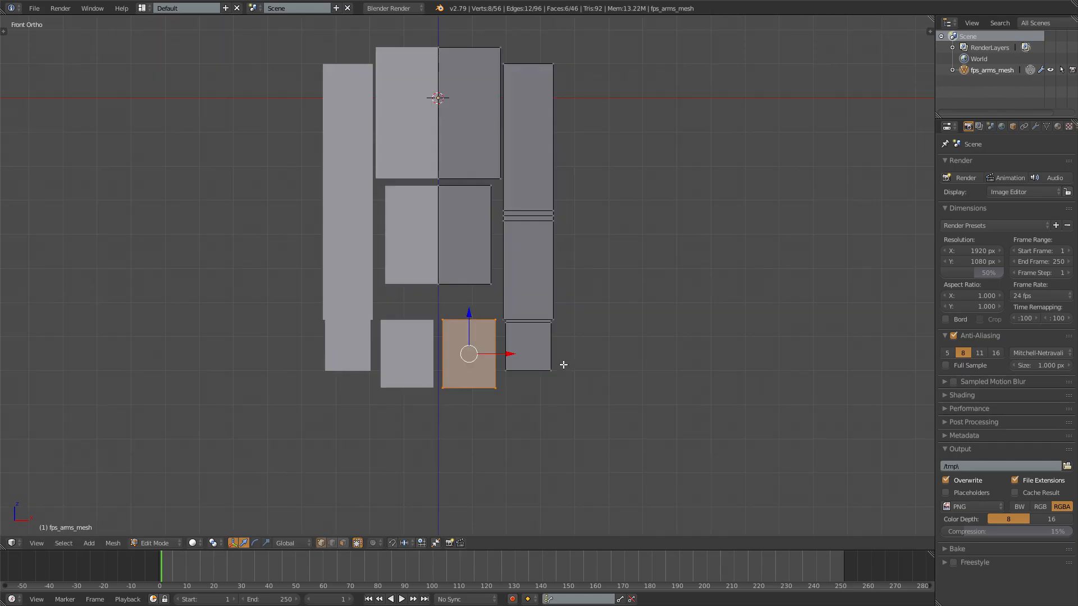
pyautogui.click(1045, 126)
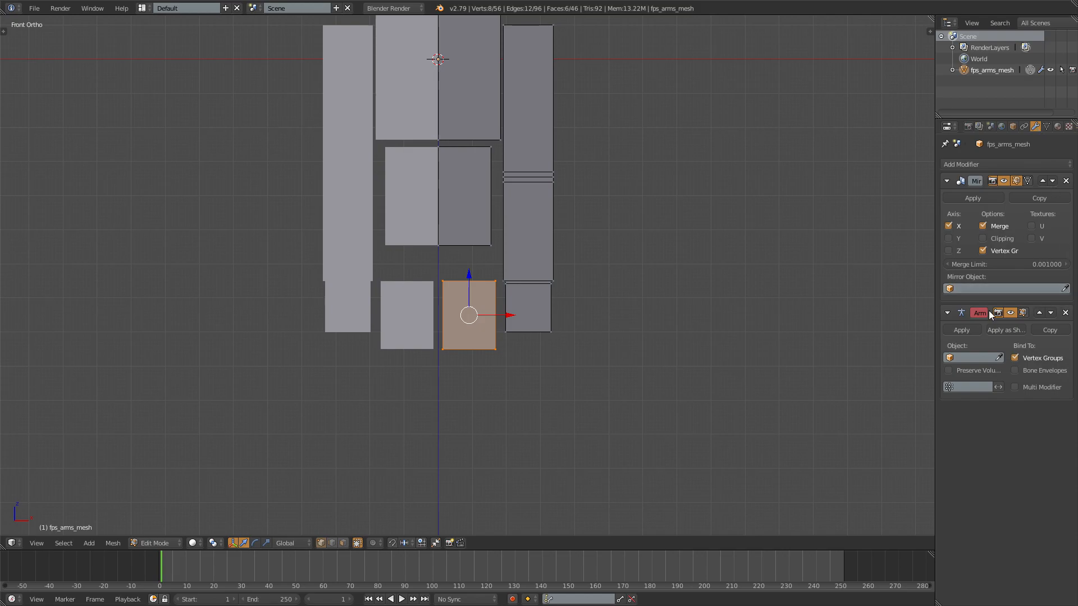
pyautogui.moveTo(1003, 325)
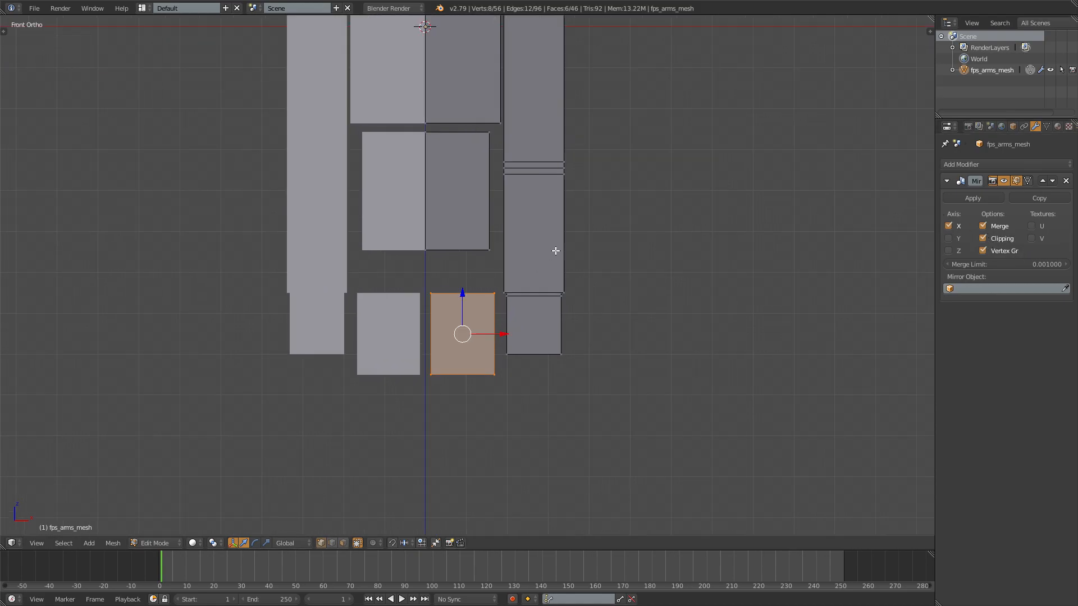
pyautogui.moveTo(595, 138)
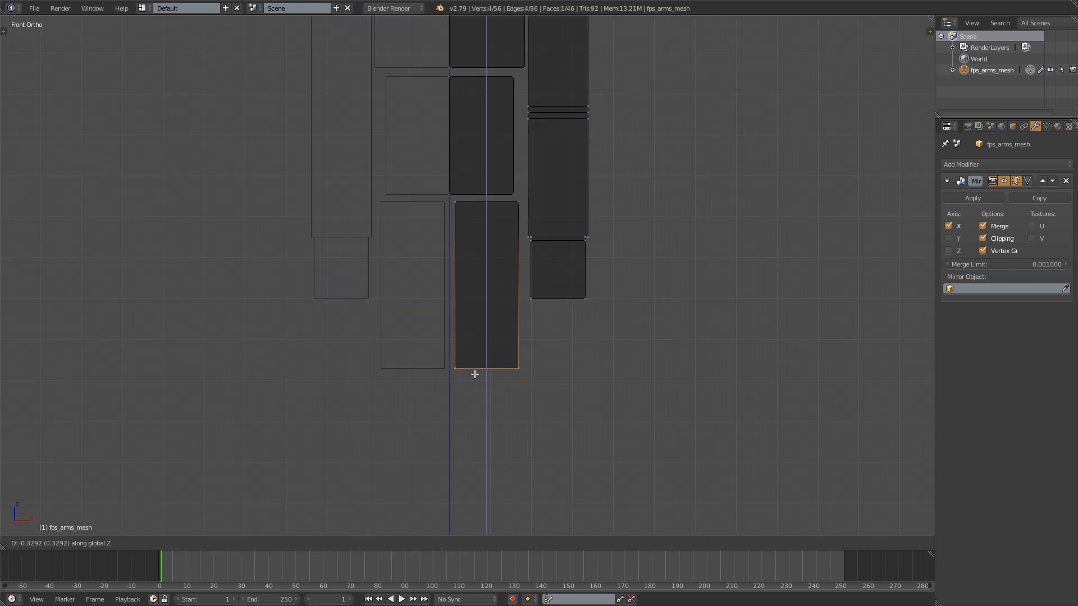
# Step: Scale the right lower leg cube in front view to finish the mirrored two-segment legs
pyautogui.press('Tab')
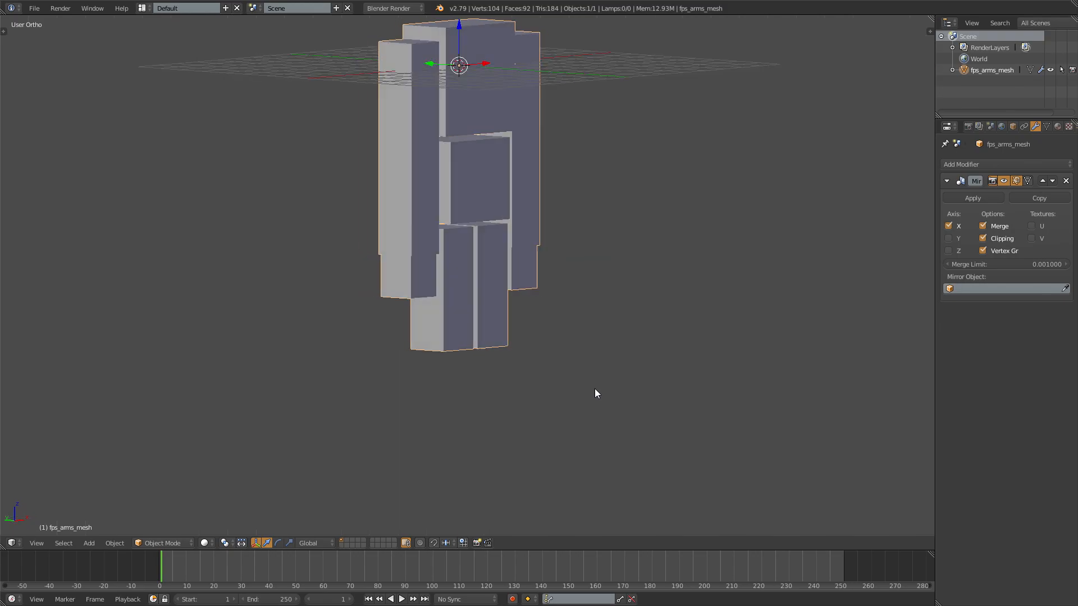
pyautogui.press('Tab')
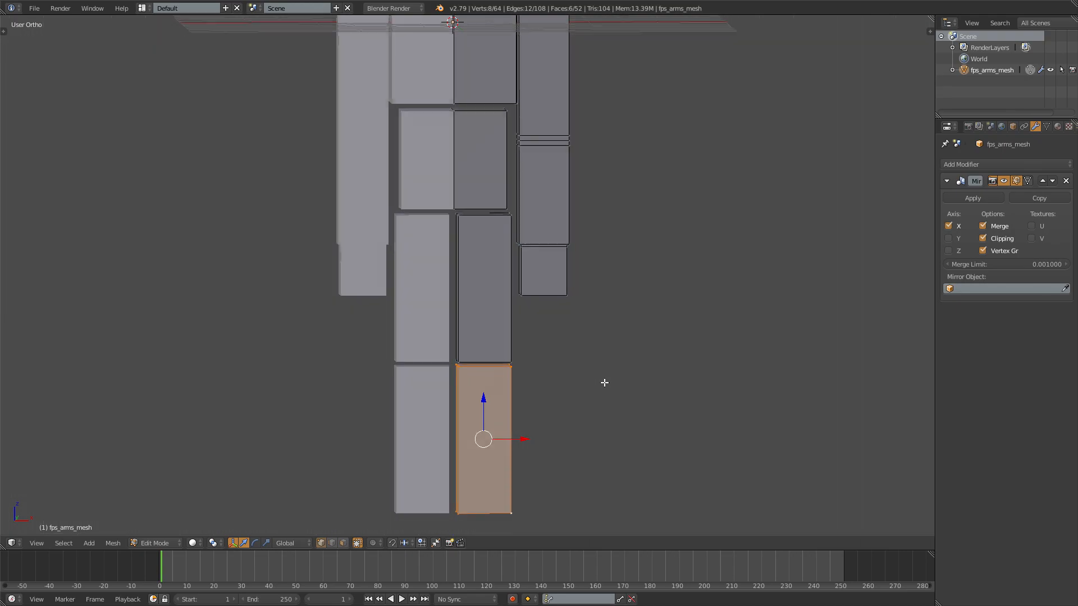
pyautogui.press('Tab')
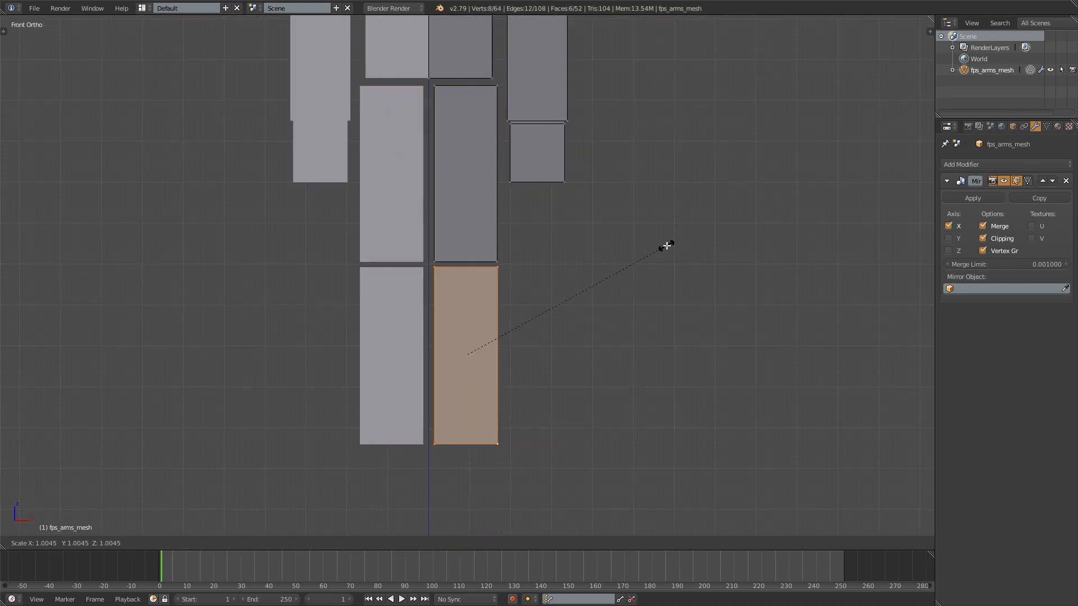
pyautogui.press('Tab')
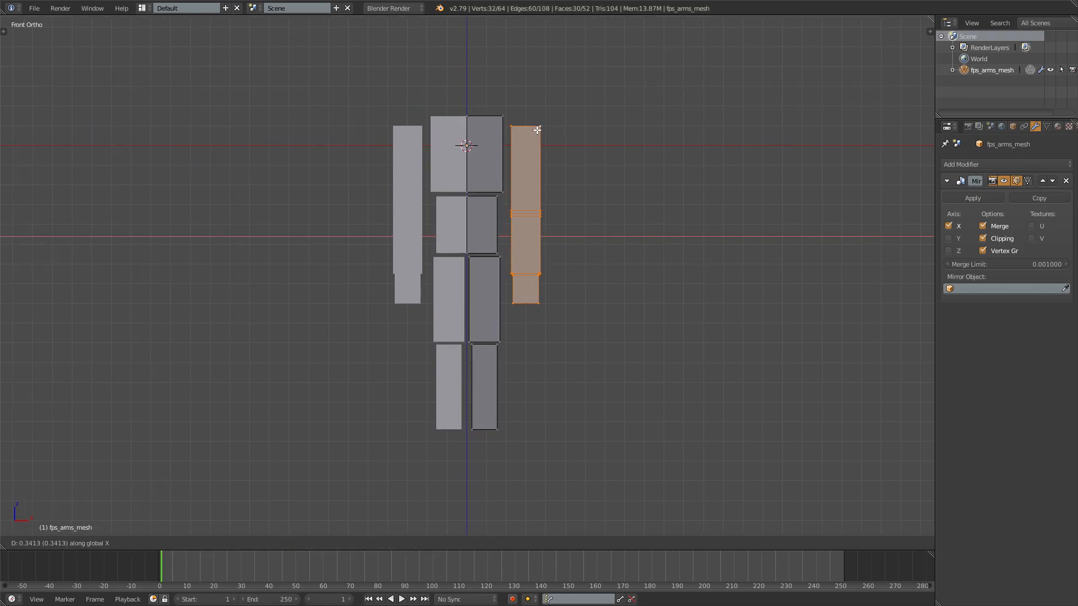
# Step: Move the arm outward, raise the chest half, and widen the torso and leg halves
pyautogui.press('Tab')
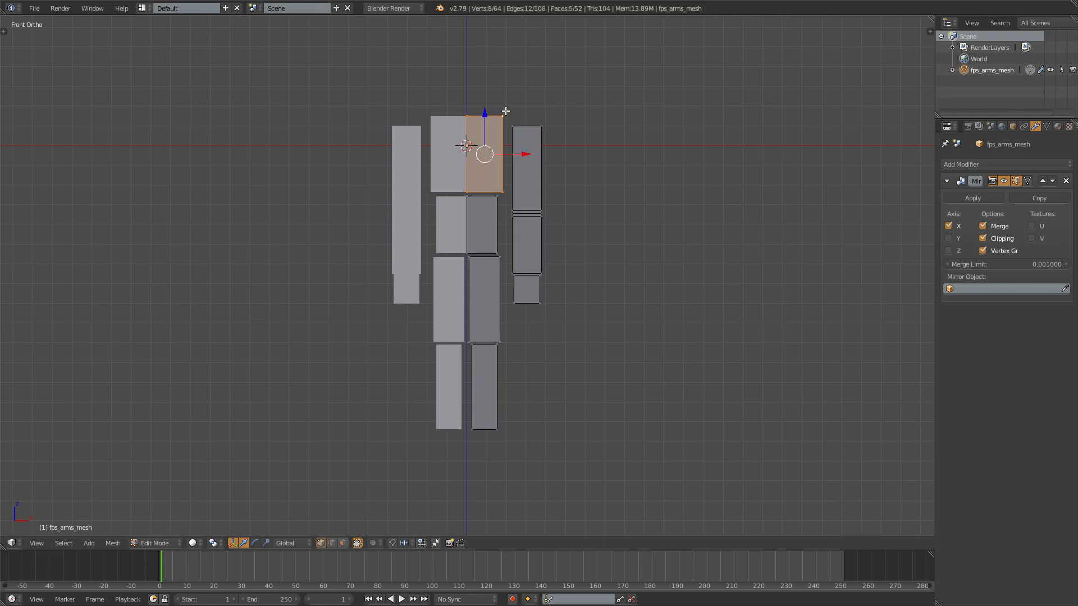
pyautogui.press('n')
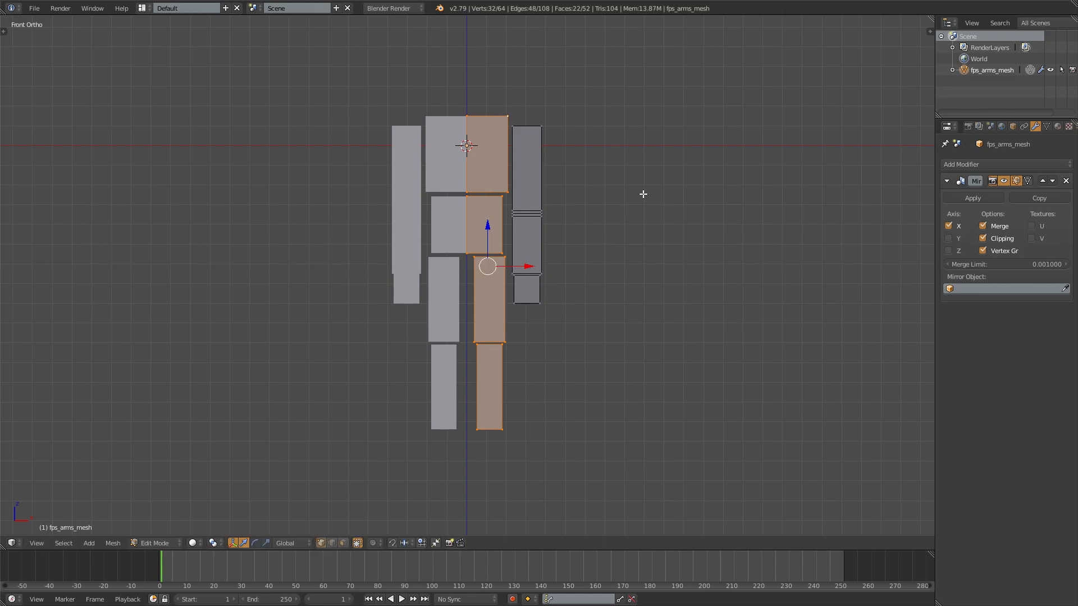
pyautogui.moveTo(639, 200)
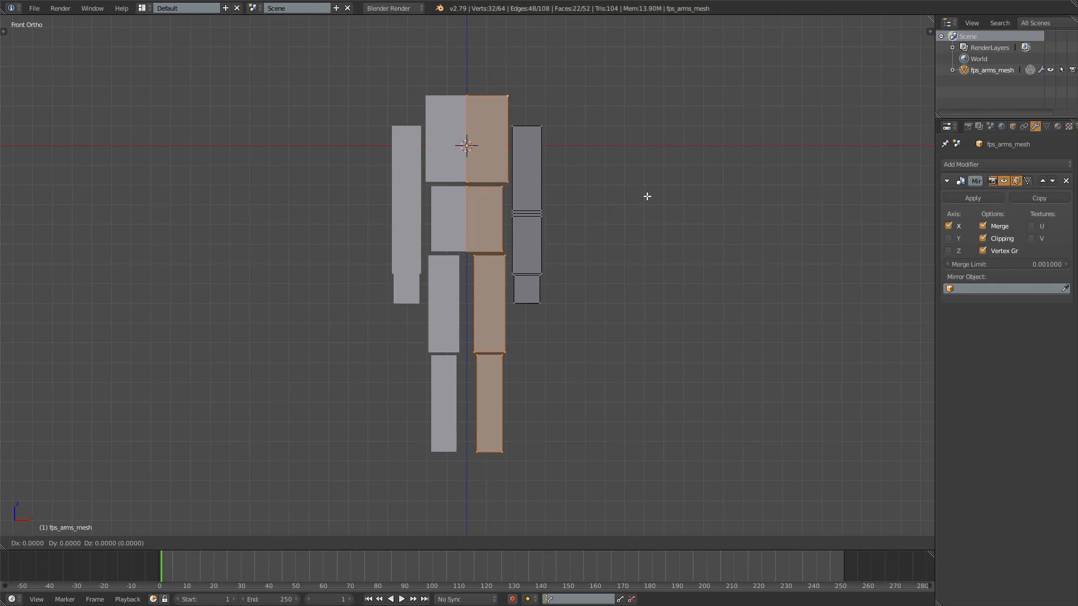
pyautogui.press('Tab')
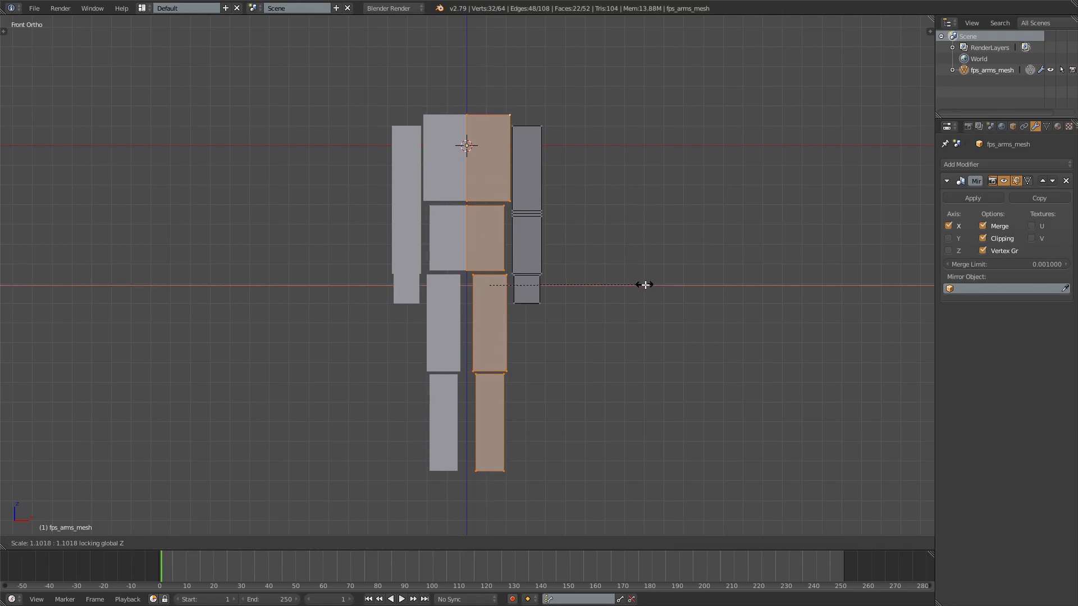
pyautogui.press('Tab')
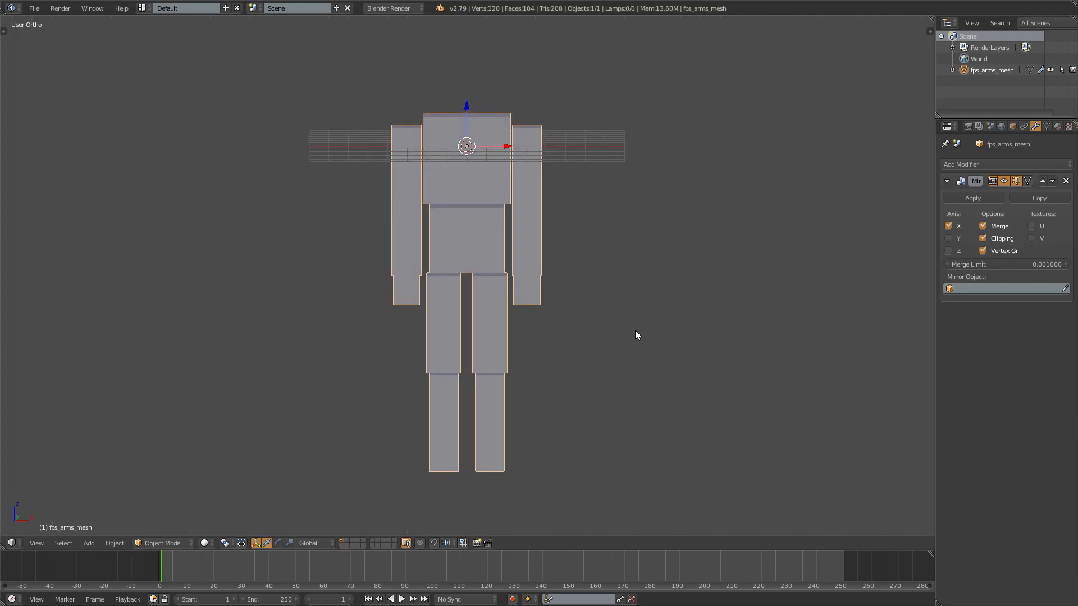
pyautogui.press('Tab')
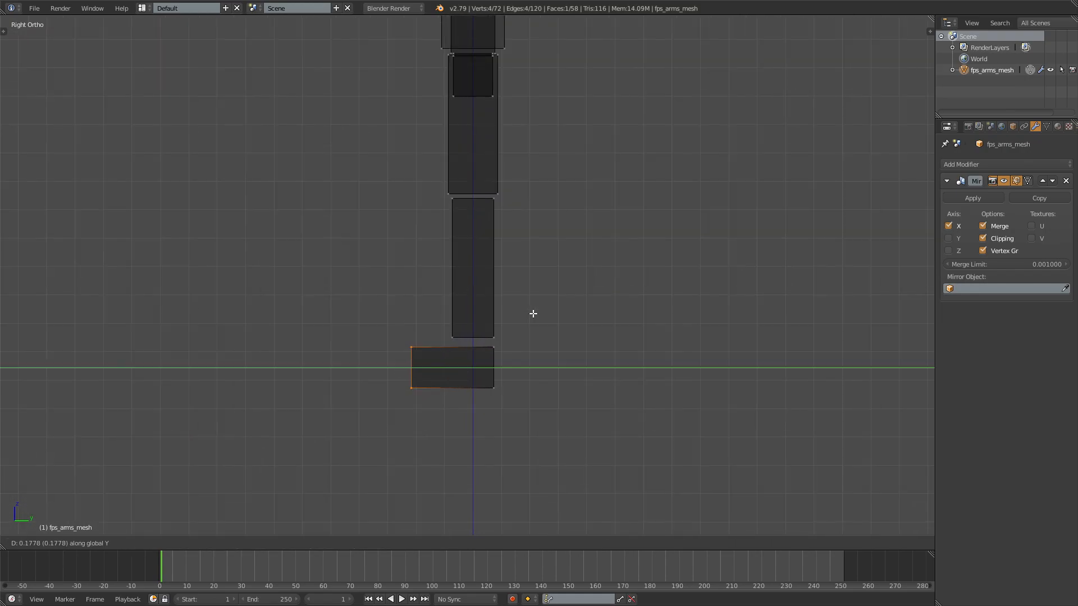
# Step: Extend the foot block forward beneath the leg and return to object view
pyautogui.press('Tab')
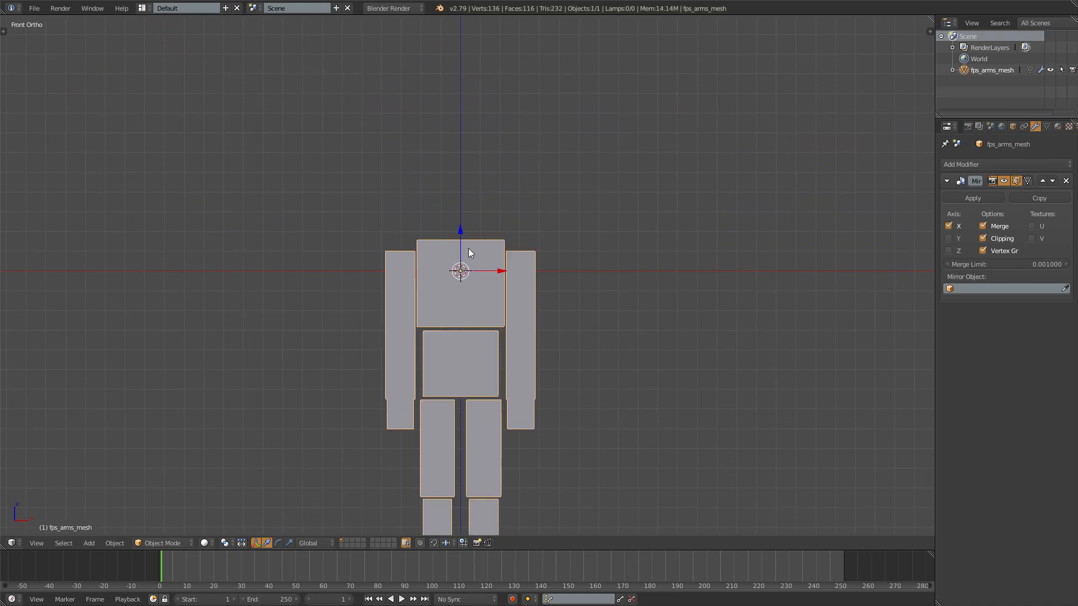
# Step: Add a cube, scale it and place it above the chest as the head
pyautogui.click(88, 543)
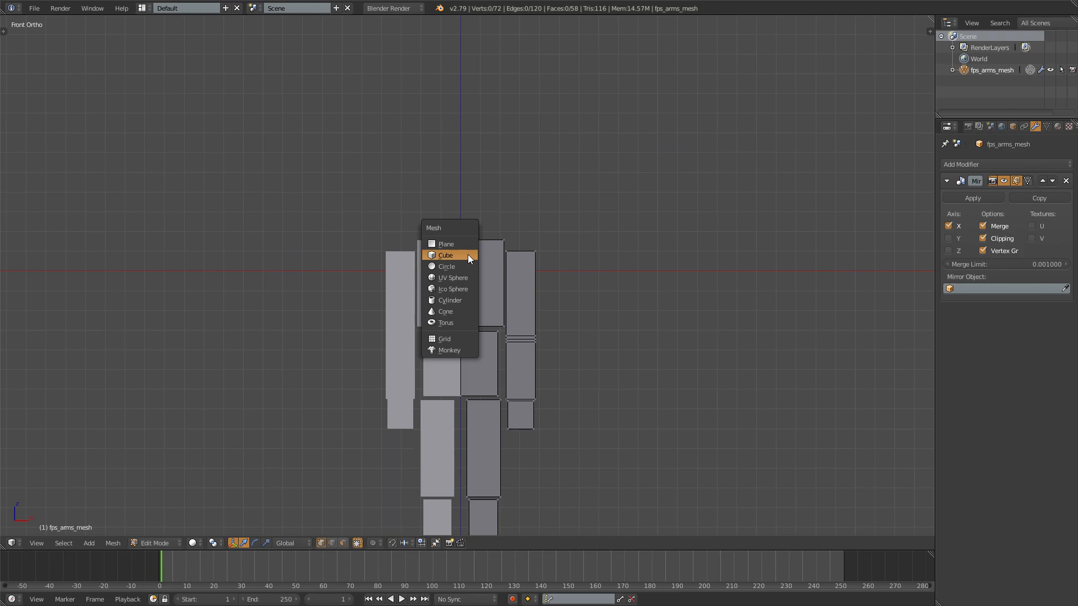
pyautogui.click(445, 255)
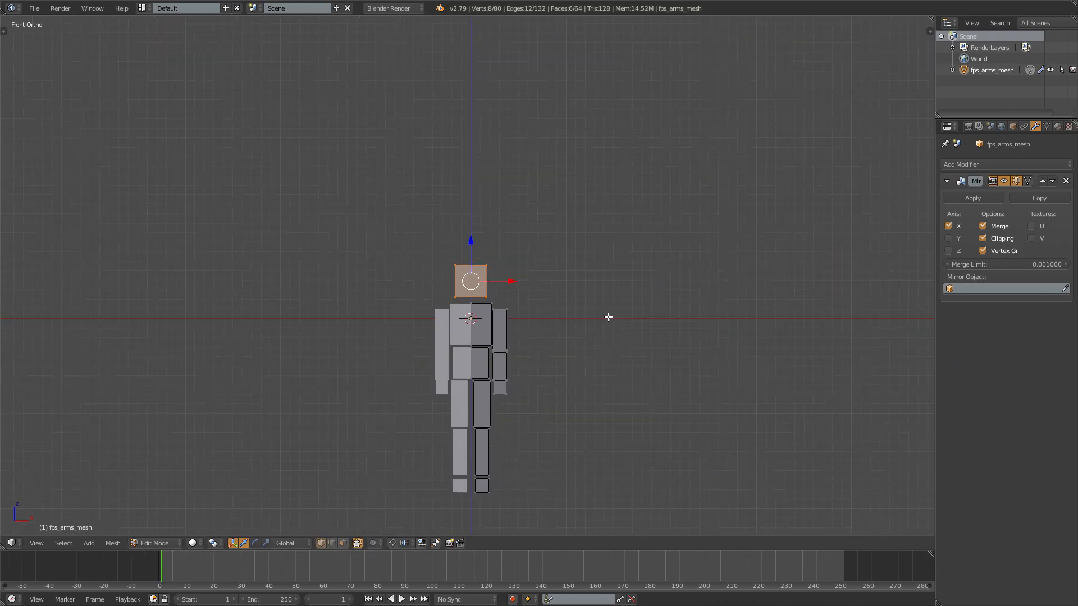
pyautogui.press('Tab')
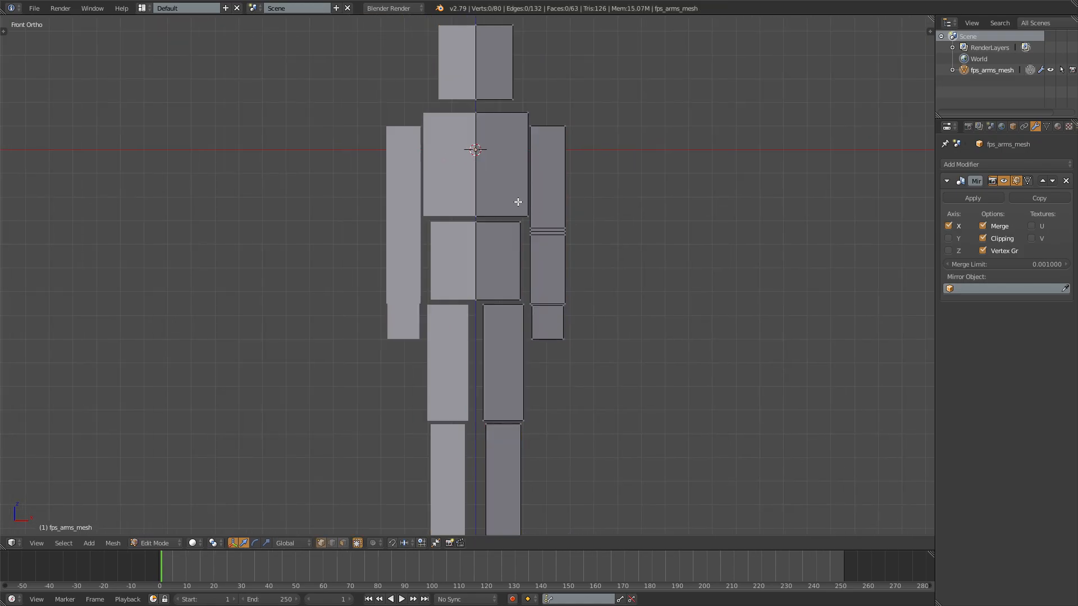
pyautogui.click(526, 215)
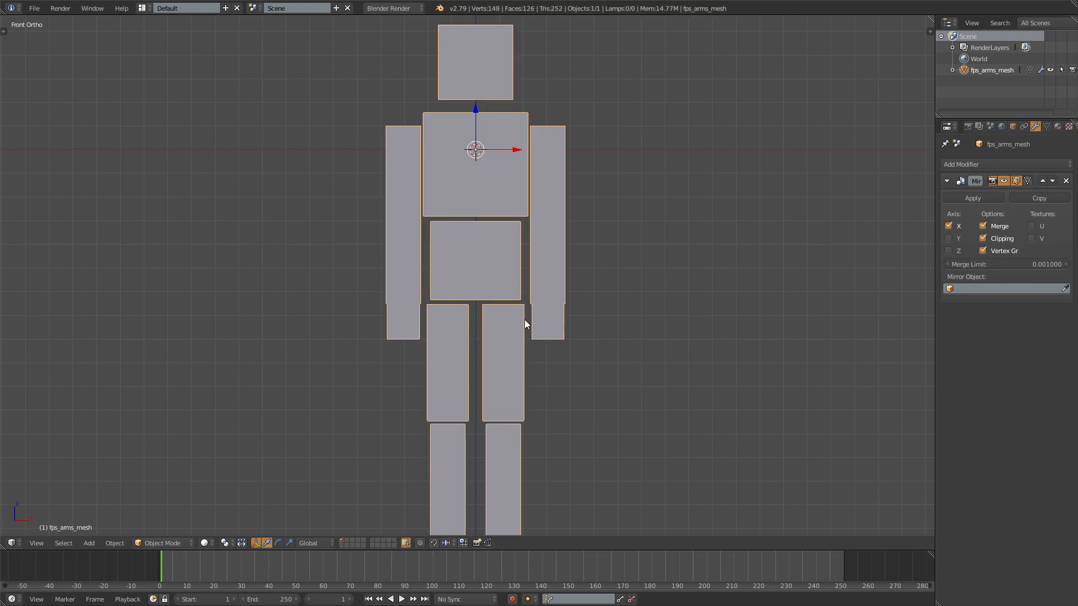
# Step: Run Bridge Edge Loops between the chest's bottom loop and the waist's top loop
pyautogui.press('Tab')
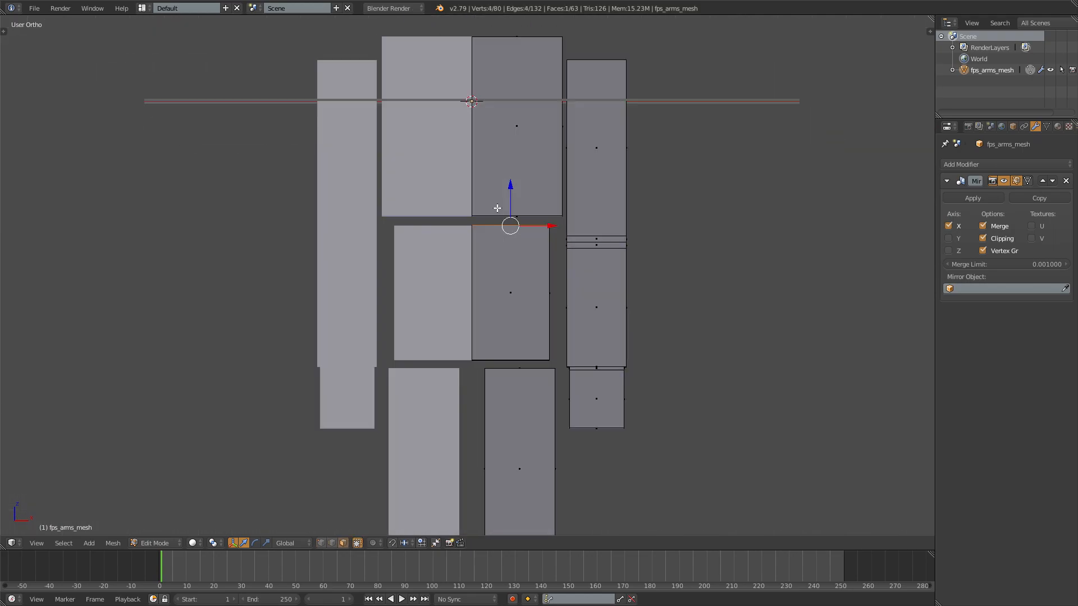
pyautogui.press('space')
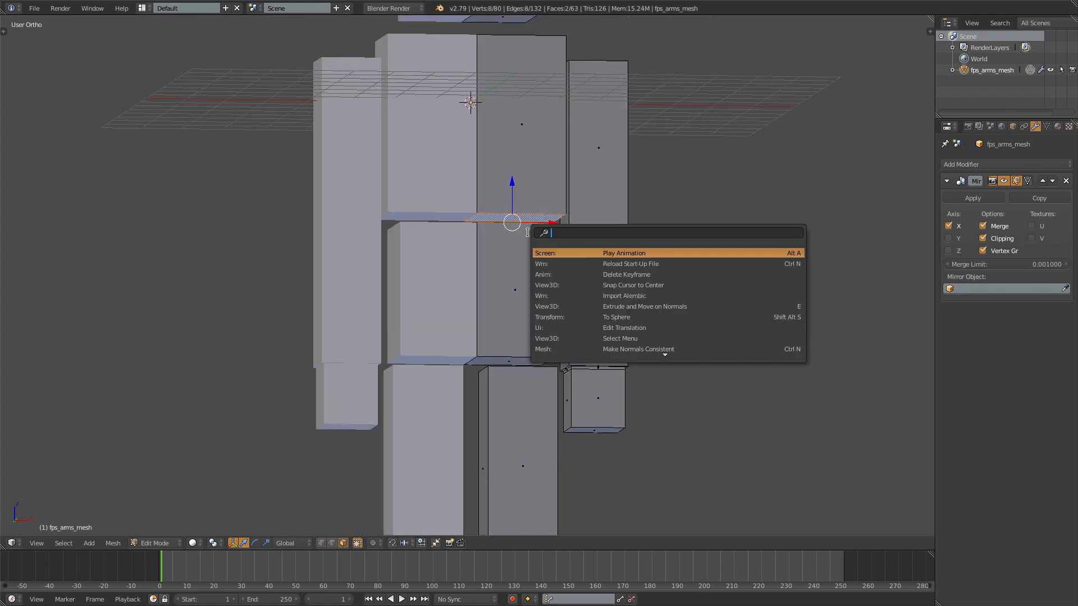
pyautogui.write('bridge')
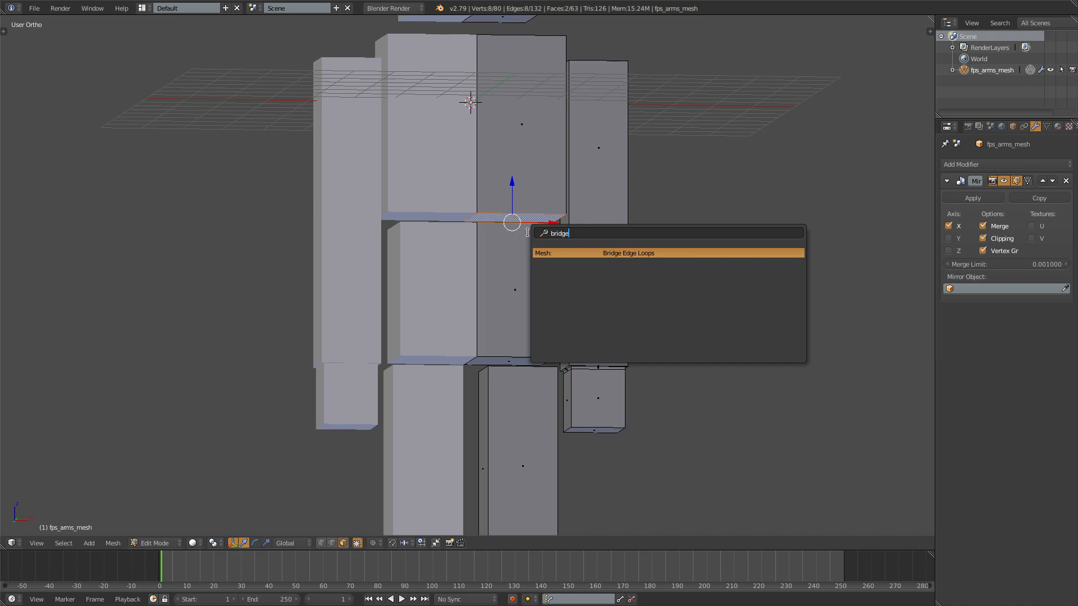
pyautogui.click(627, 254)
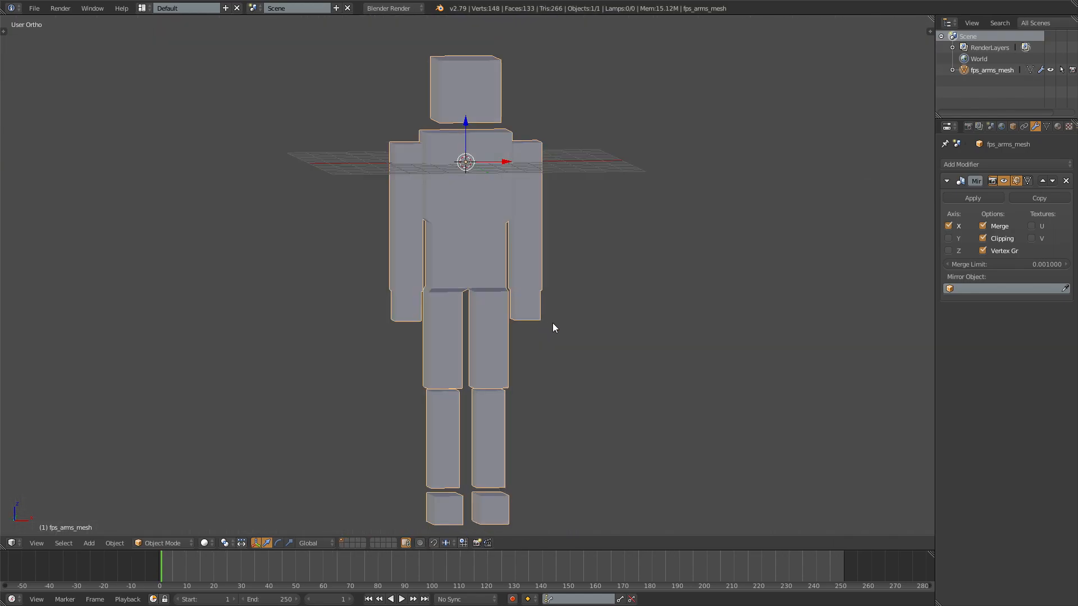
pyautogui.press('Tab')
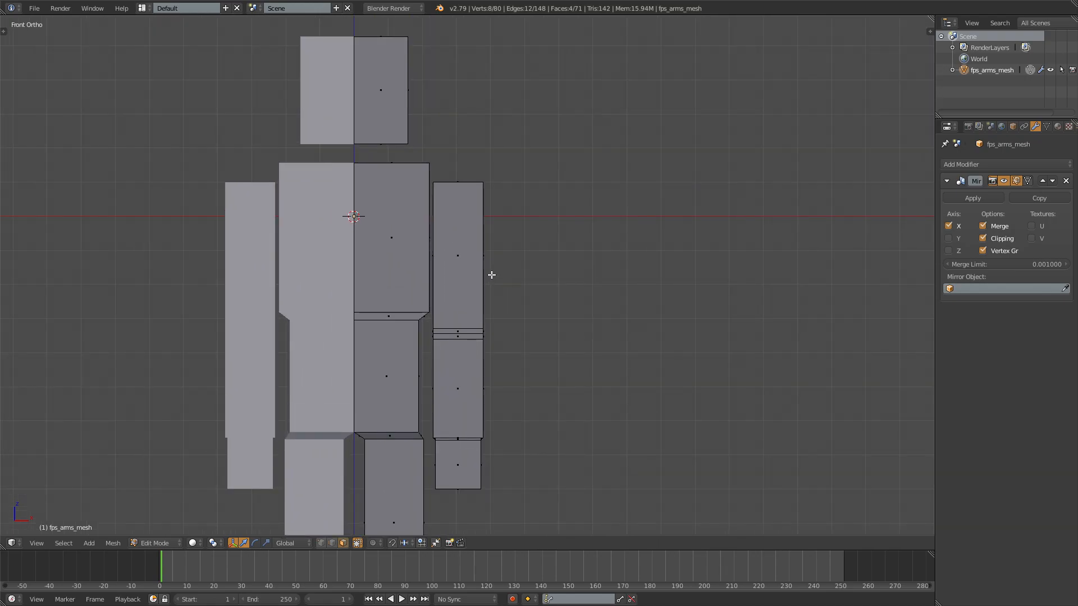
pyautogui.moveTo(384, 226)
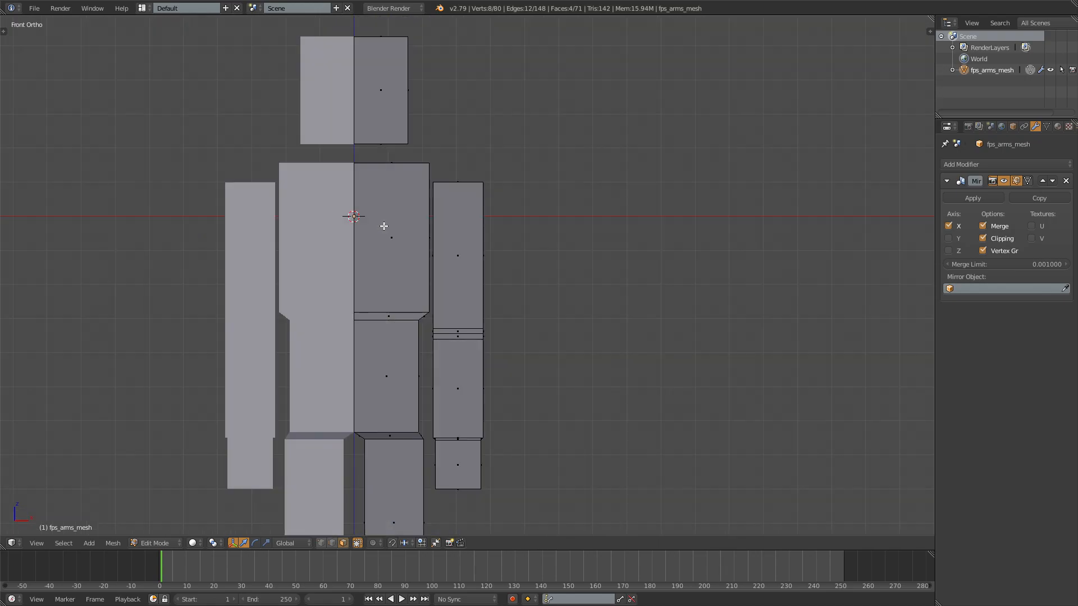
pyautogui.moveTo(414, 205)
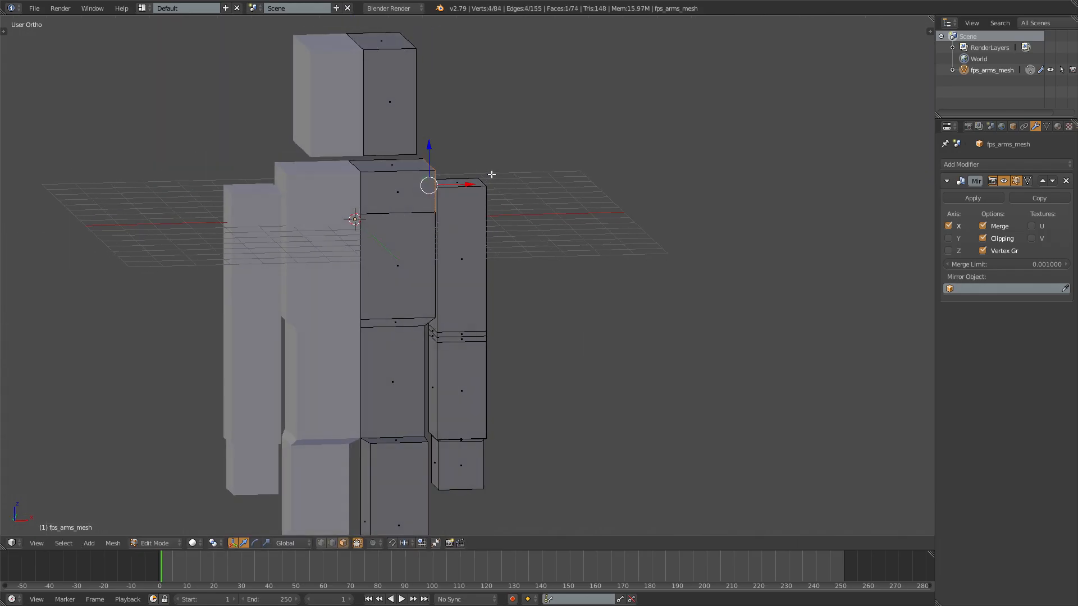
# Step: Extrude the chest's top faces along X into a shoulder strip joining the arms
pyautogui.press('Tab')
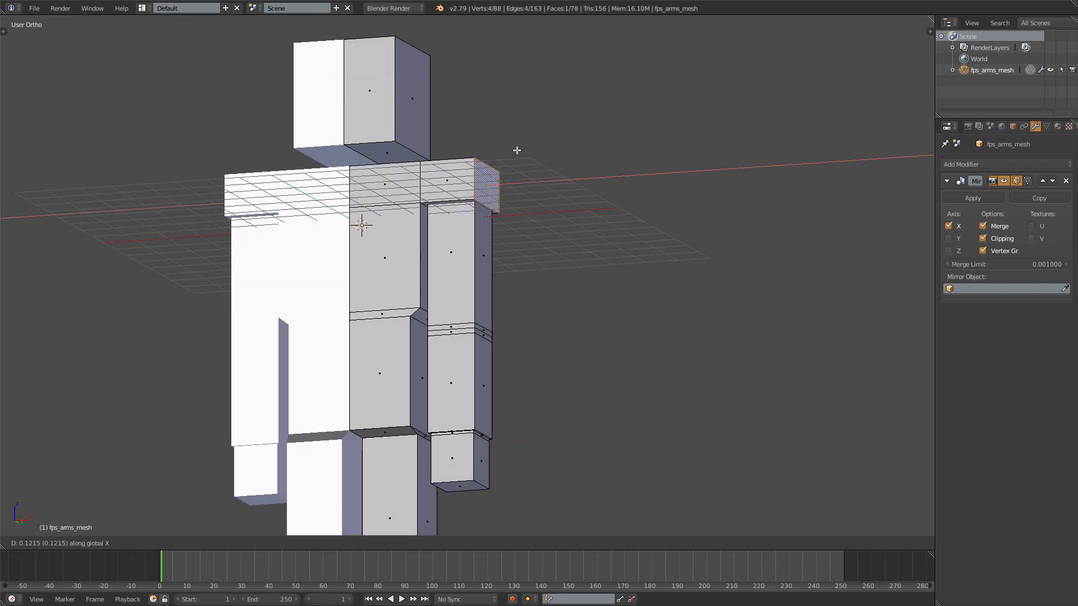
pyautogui.press('Tab')
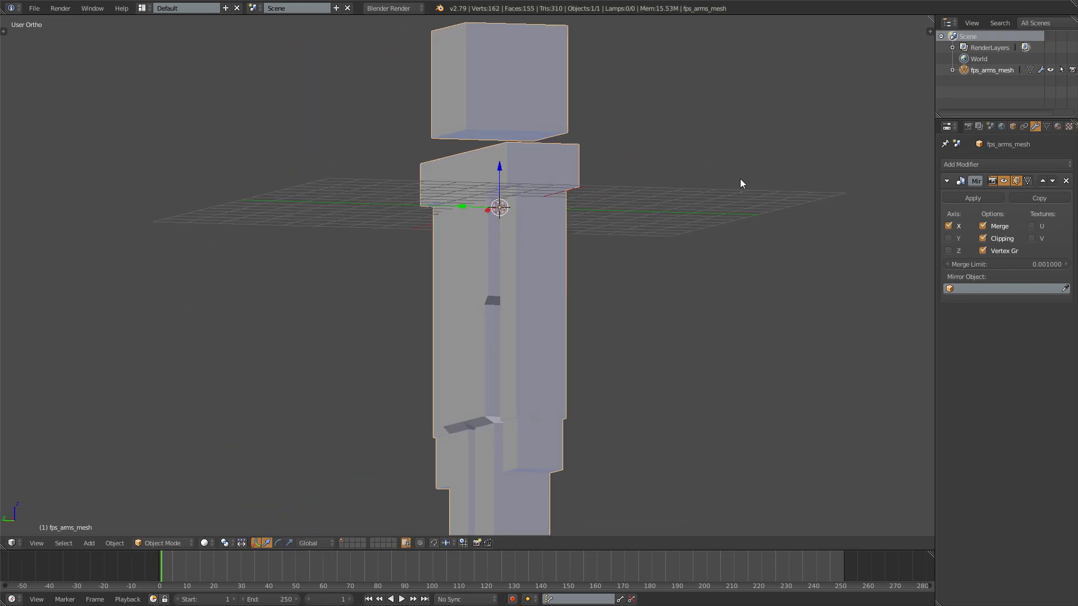
pyautogui.press('Tab')
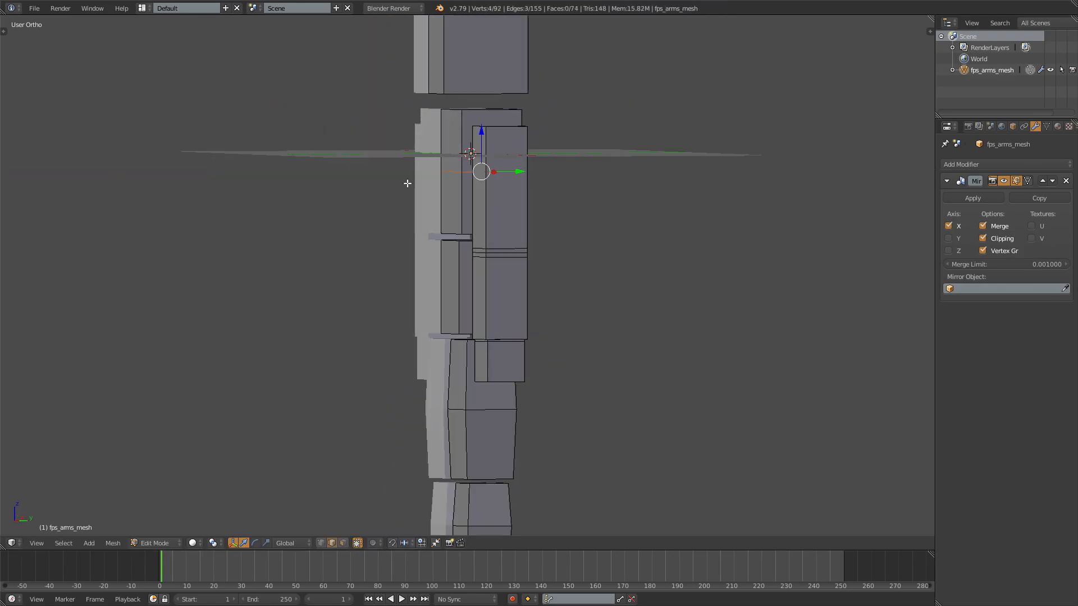
# Step: Tweak the torso and shoulder blocks, exit Edit Mode, and begin renaming the mesh in the Outliner
pyautogui.press('Tab')
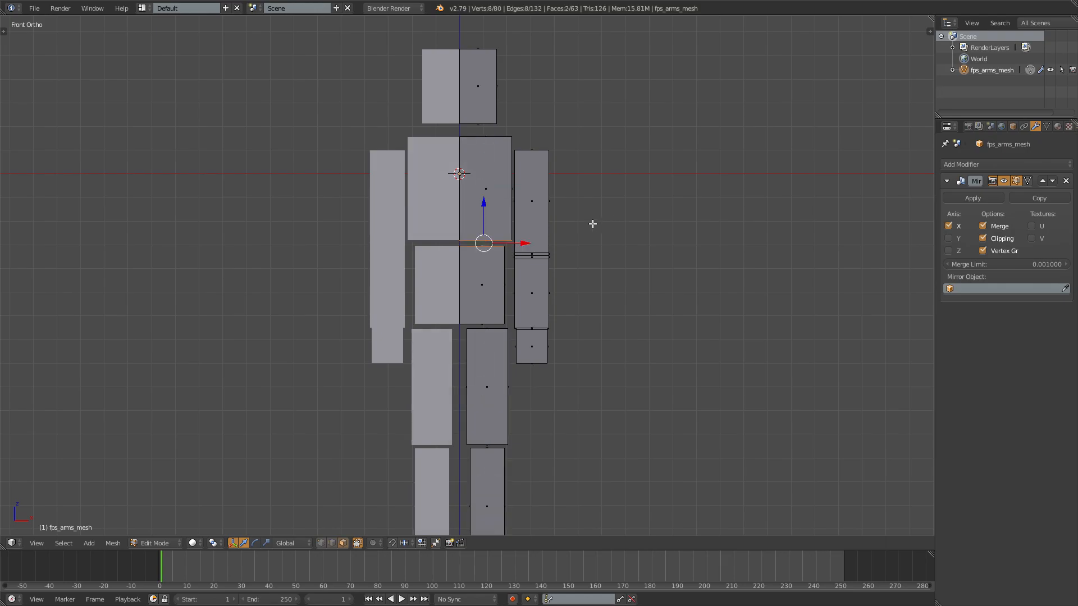
pyautogui.press('Tab')
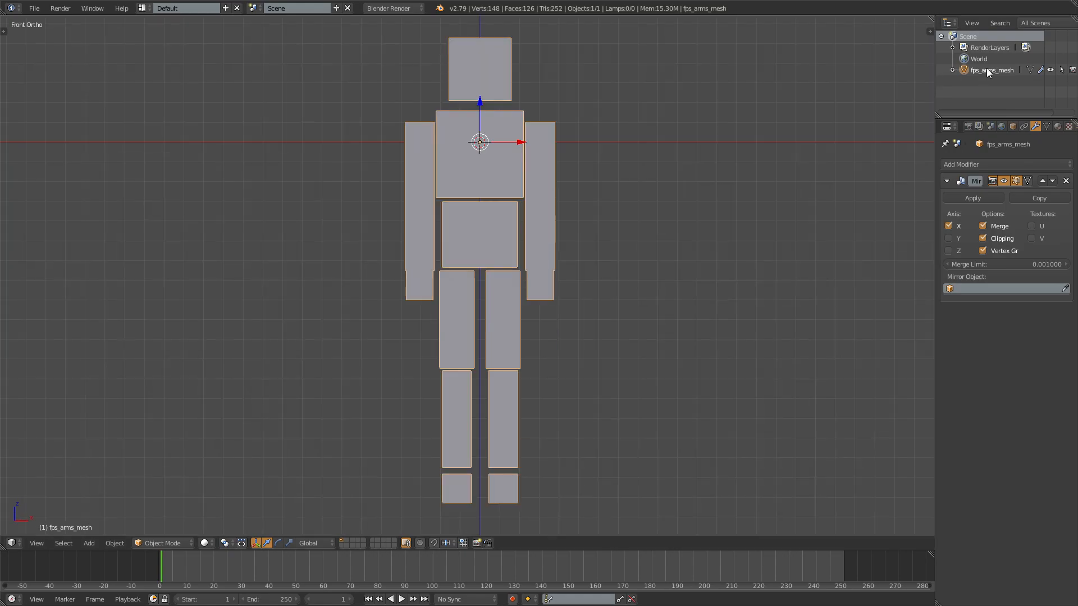
pyautogui.doubleClick(990, 69)
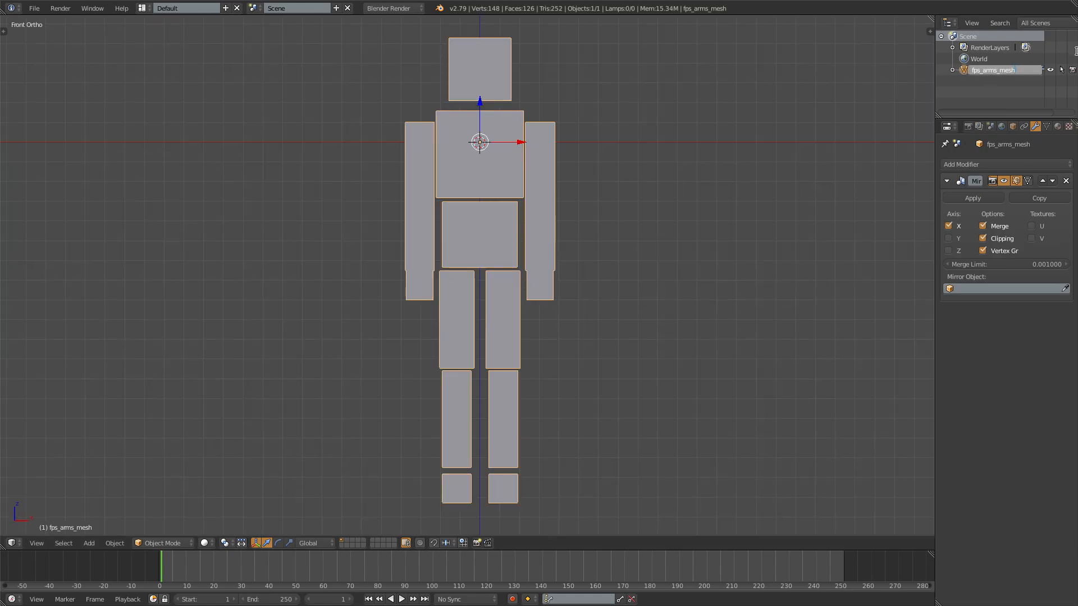